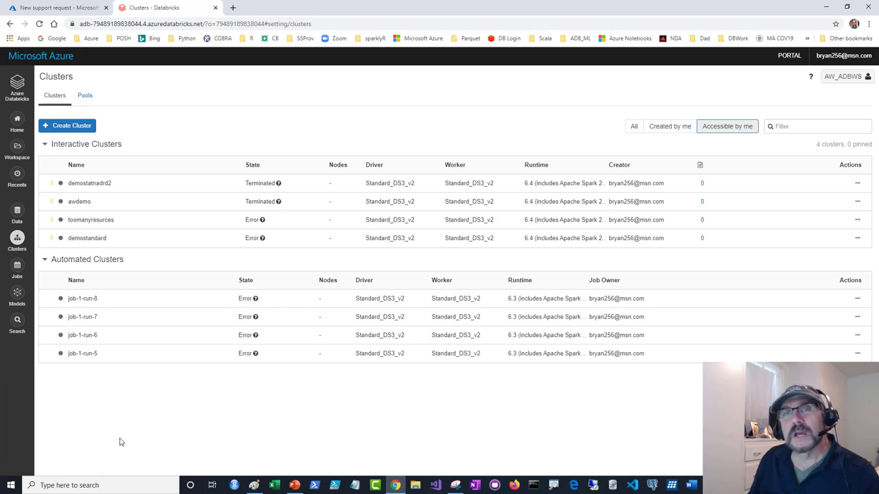
# Step: Open the demostandard cluster's configuration from the Clusters list
pyautogui.click(88, 238)
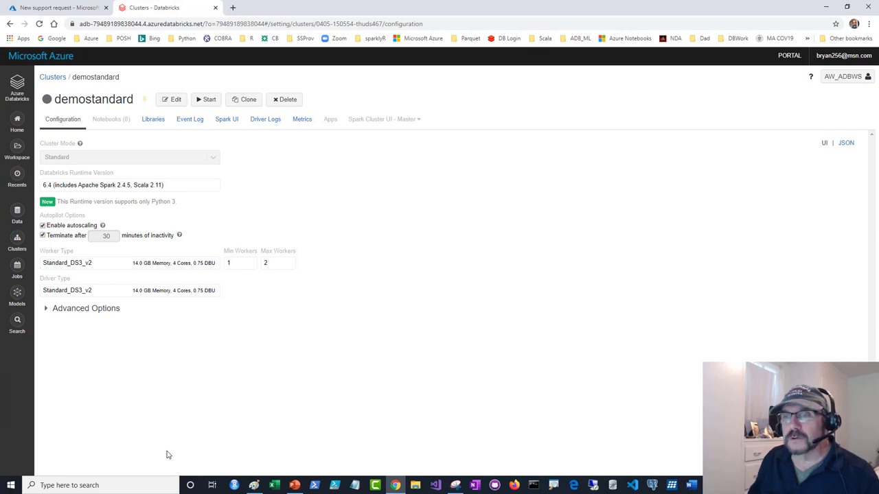
pyautogui.moveTo(219, 268)
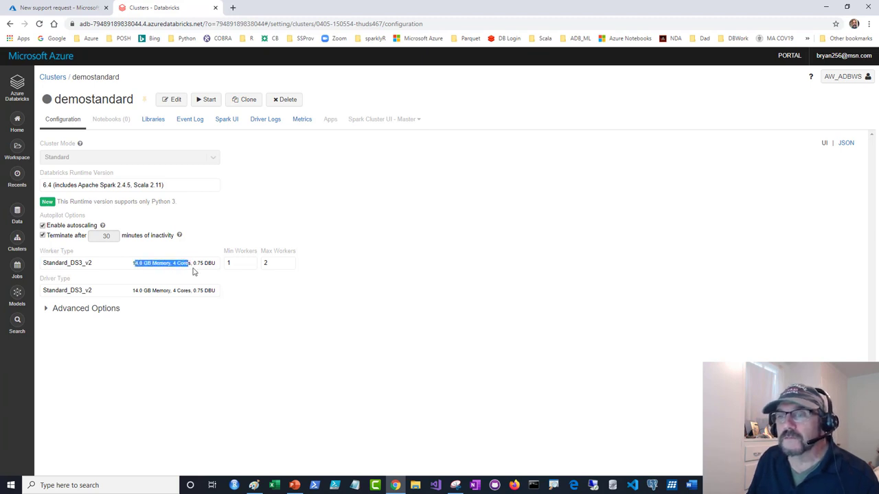
# Step: Point out the Min Workers and Max Workers fields showing the 1 to 2 worker range
pyautogui.click(192, 264)
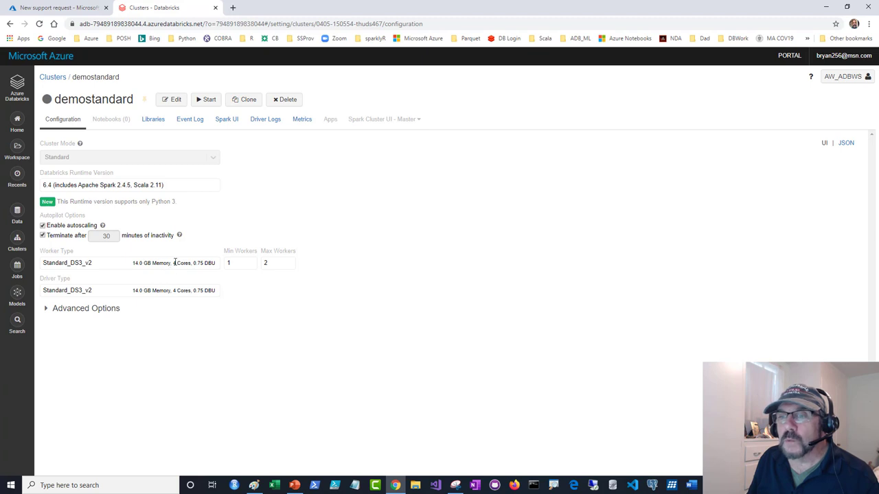
pyautogui.doubleClick(181, 263)
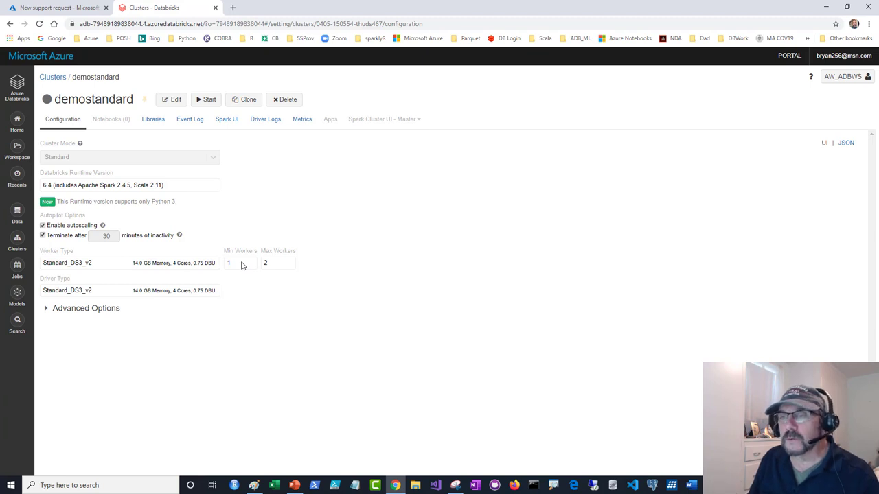
pyautogui.moveTo(232, 266)
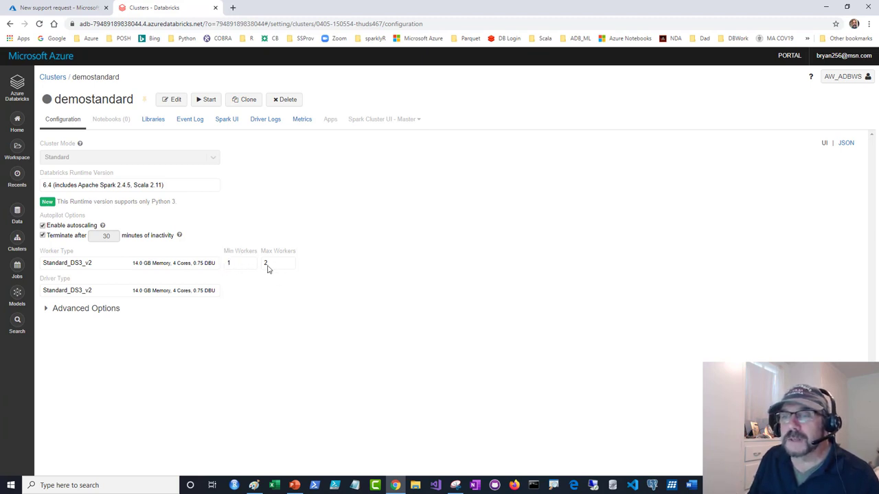
pyautogui.click(239, 263)
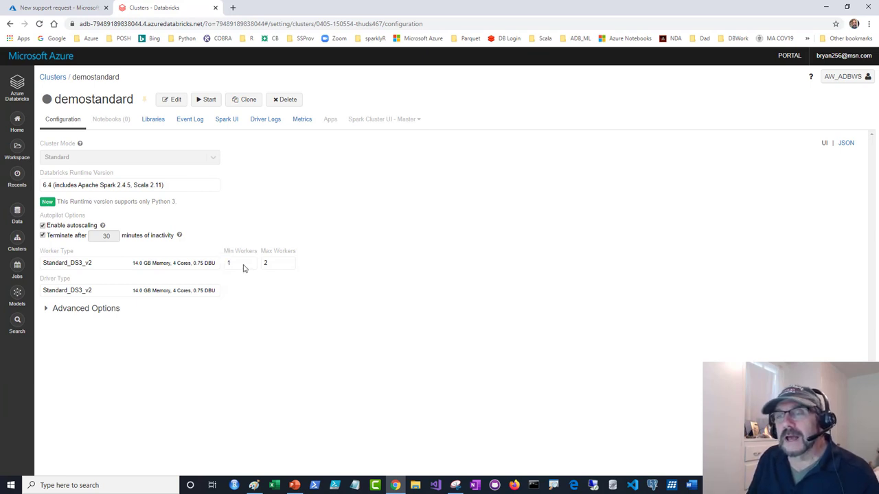
pyautogui.moveTo(16, 239)
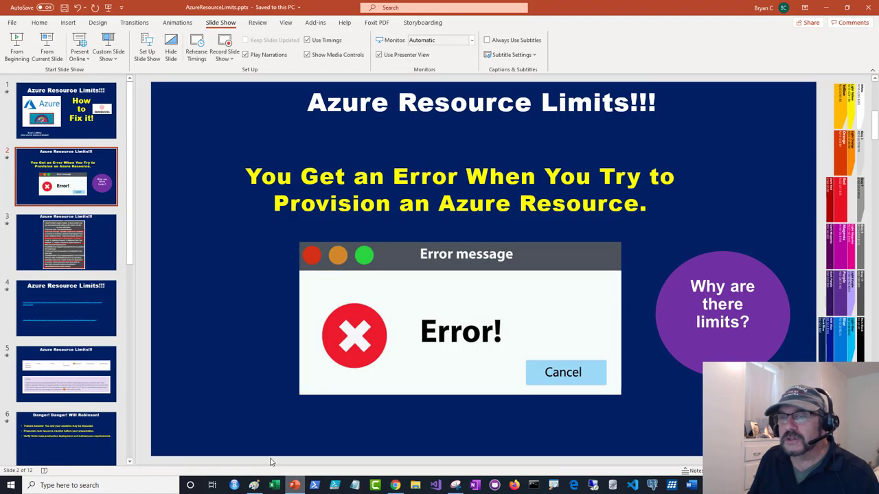
# Step: Present slide 3 with the cluster launch quota error, starting the slide show from the current slide
pyautogui.click(66, 241)
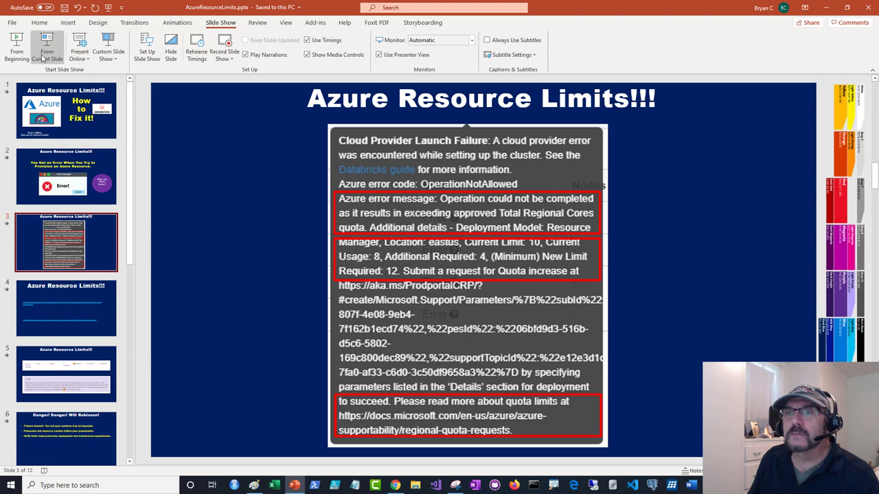
pyautogui.click(46, 51)
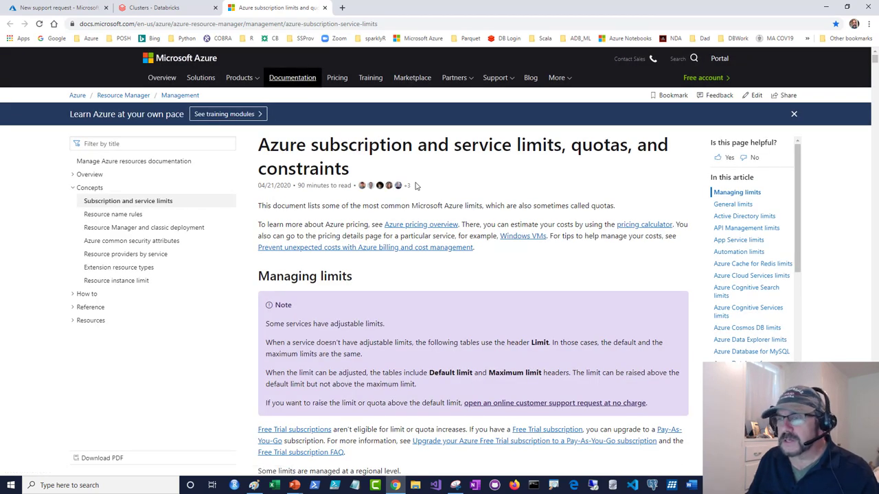
# Step: Scroll through the limits article, highlighting the Subscription limits rows, down to Active Directory limits
pyautogui.scroll(-3)
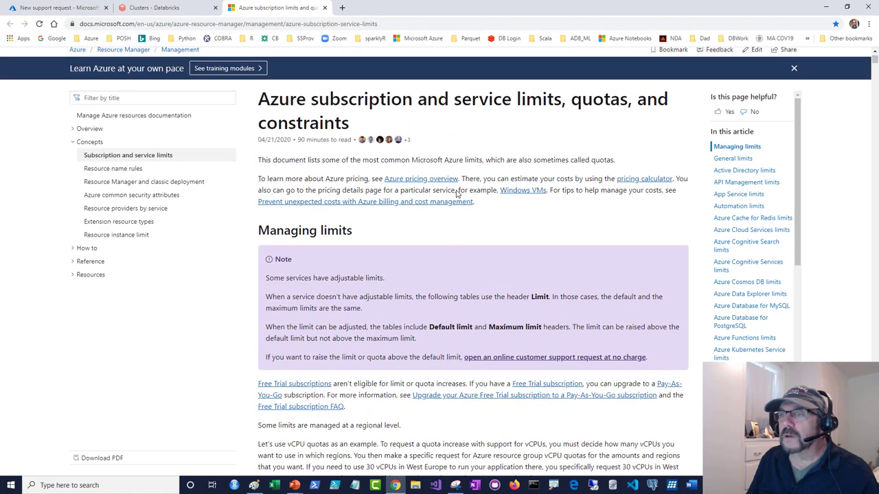
pyautogui.scroll(-3)
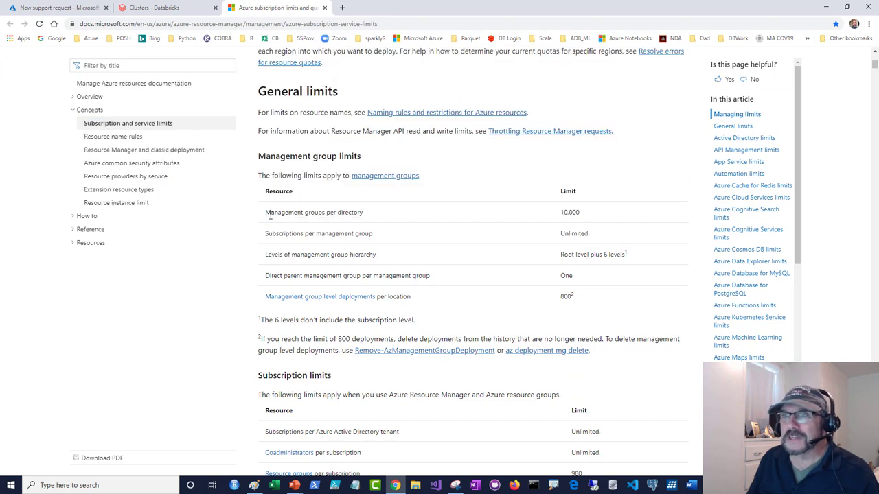
pyautogui.moveTo(266, 212); pyautogui.dragTo(415, 320)
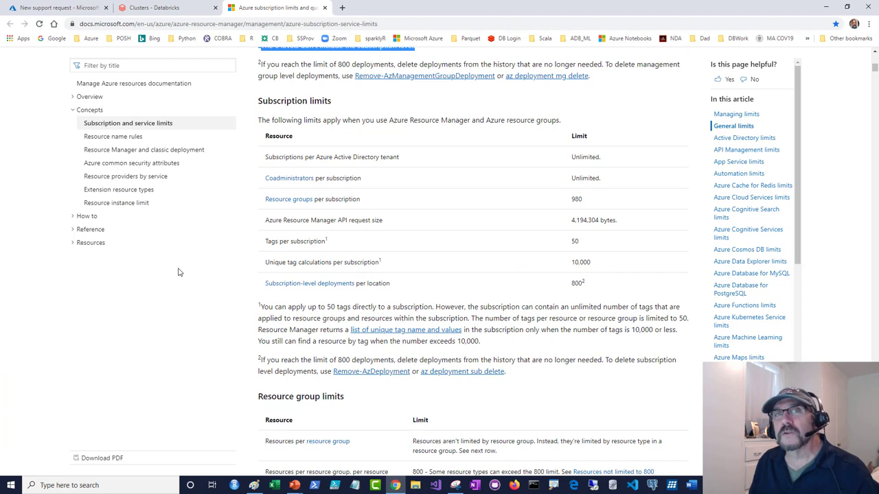
pyautogui.moveTo(191, 252)
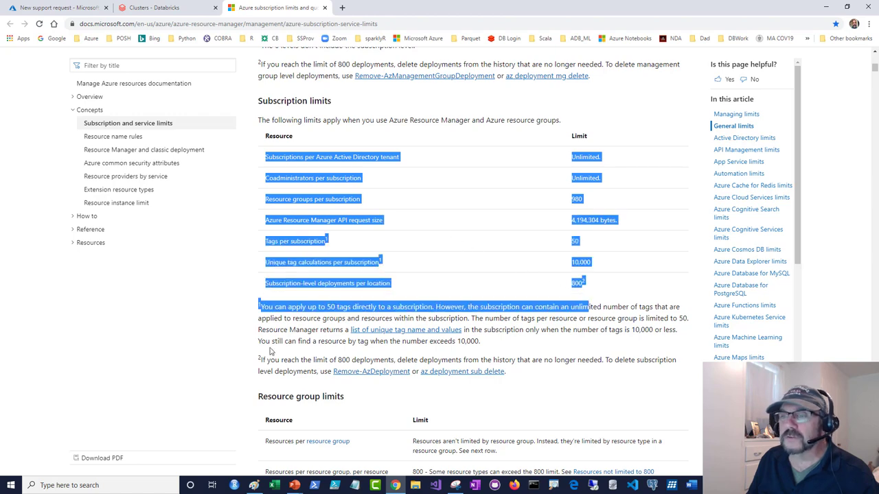
pyautogui.scroll(-3)
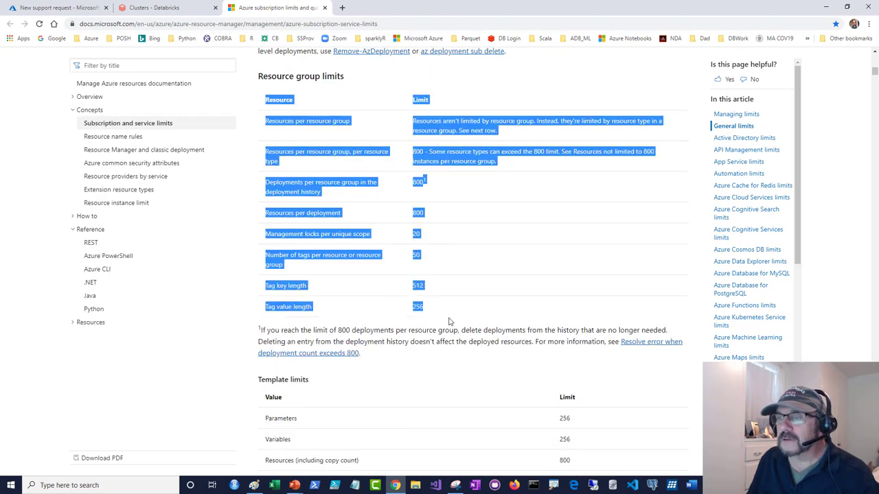
pyautogui.scroll(-3)
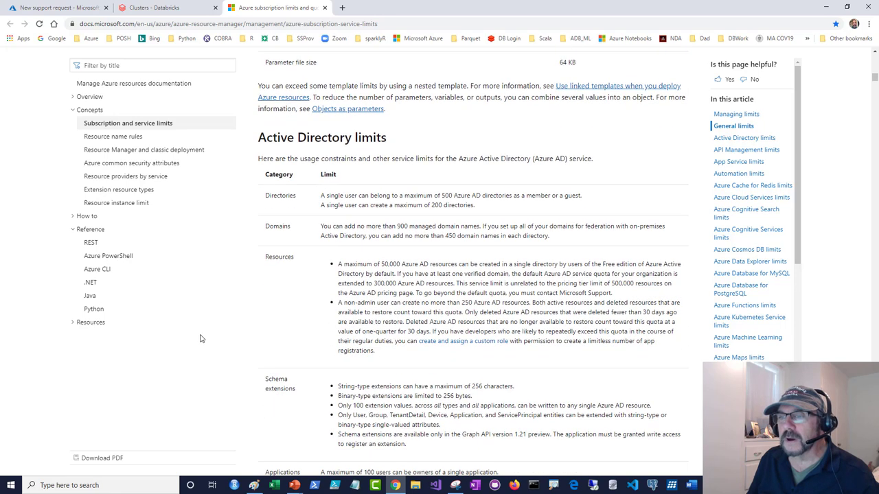
pyautogui.scroll(-3)
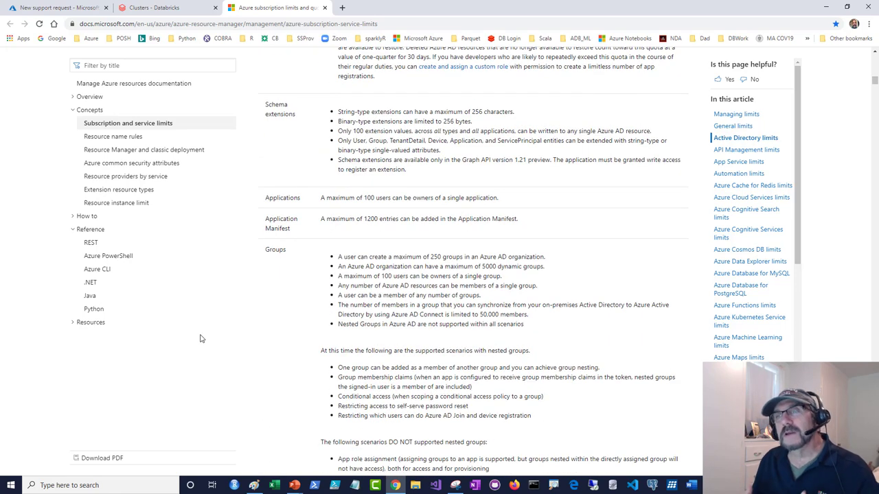
pyautogui.moveTo(294, 486)
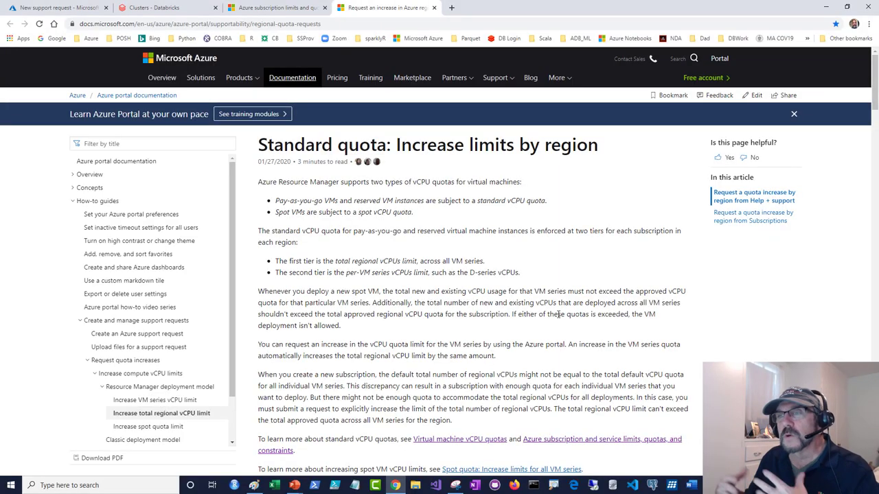
pyautogui.moveTo(525, 261)
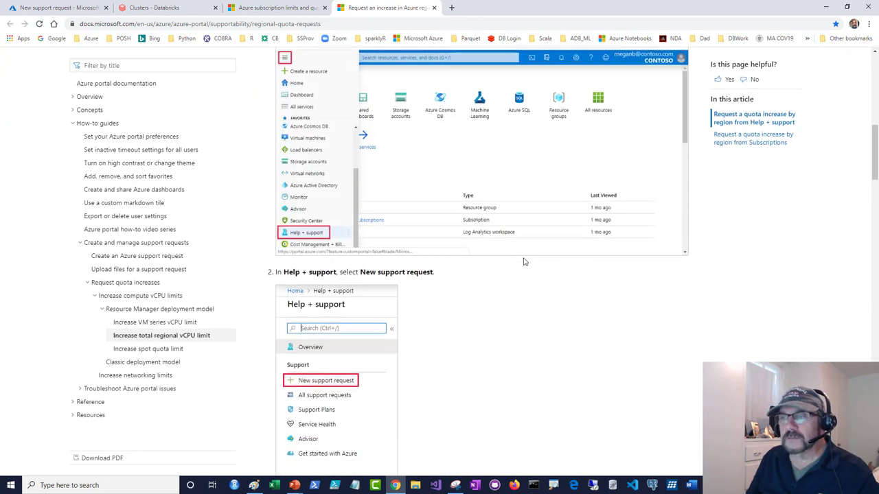
pyautogui.scroll(-3)
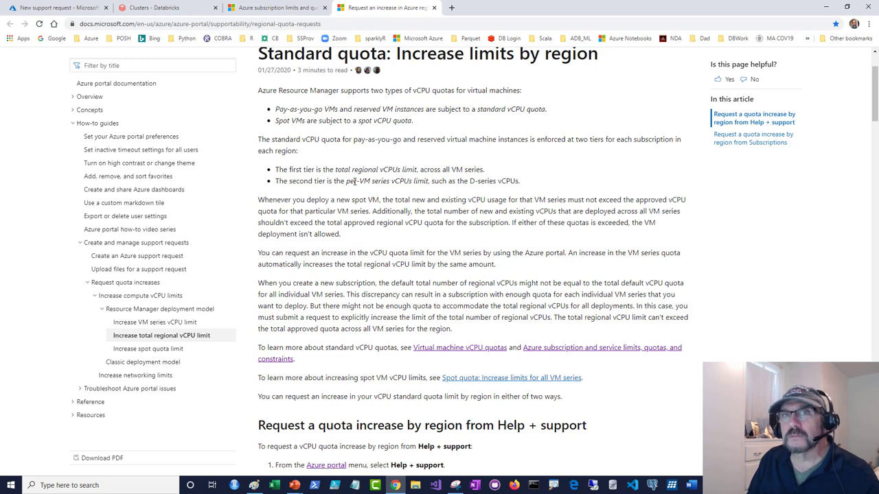
pyautogui.moveTo(295, 121)
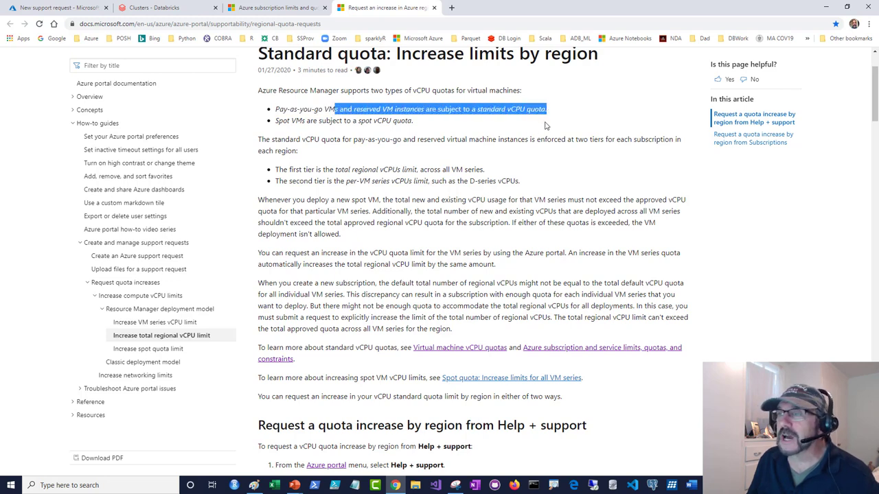
pyautogui.click(511, 158)
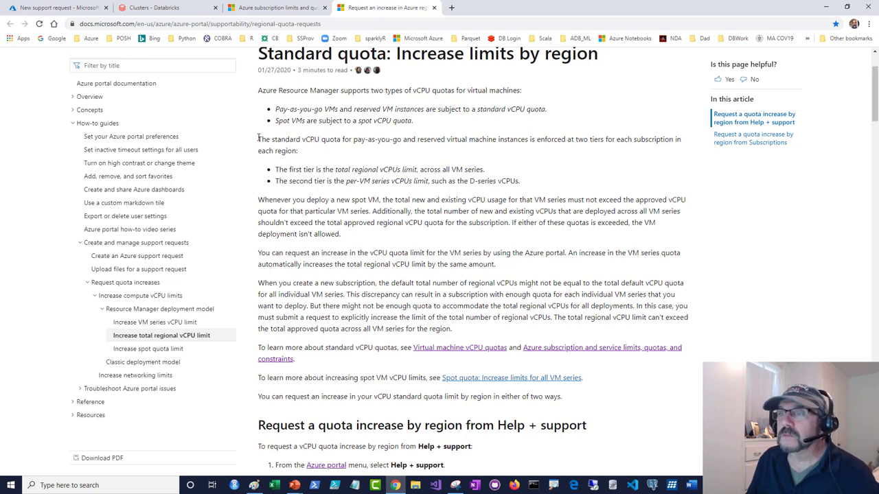
pyautogui.moveTo(259, 139); pyautogui.dragTo(428, 139)
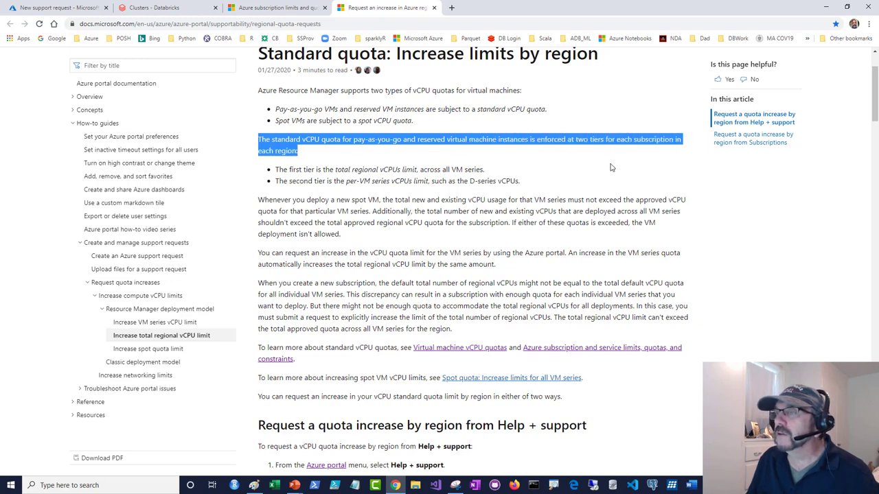
pyautogui.click(343, 194)
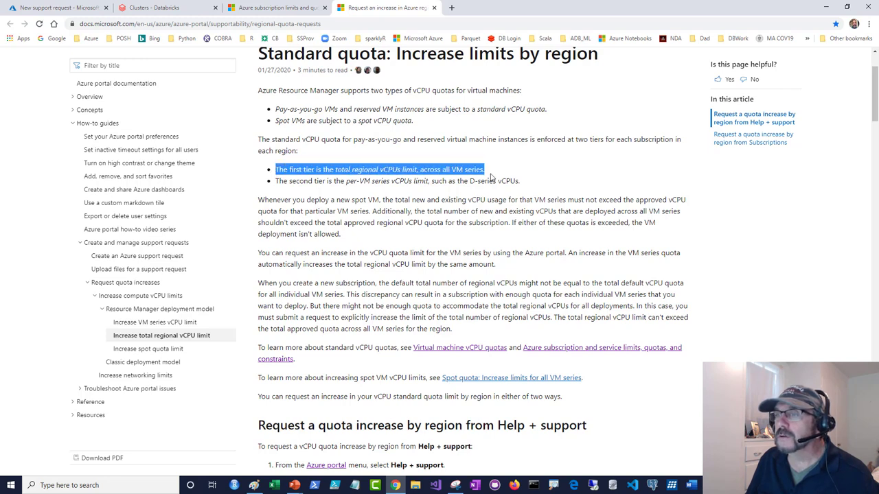
pyautogui.moveTo(483, 170); pyautogui.dragTo(493, 181)
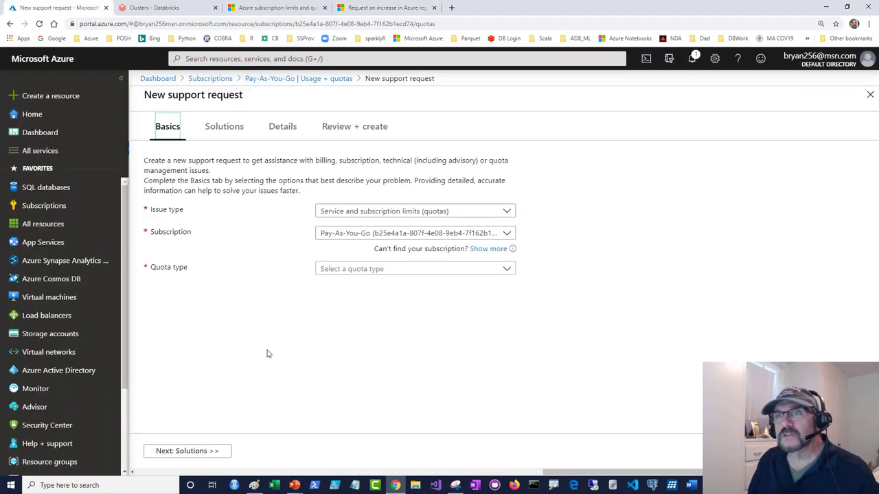
pyautogui.moveTo(40, 131)
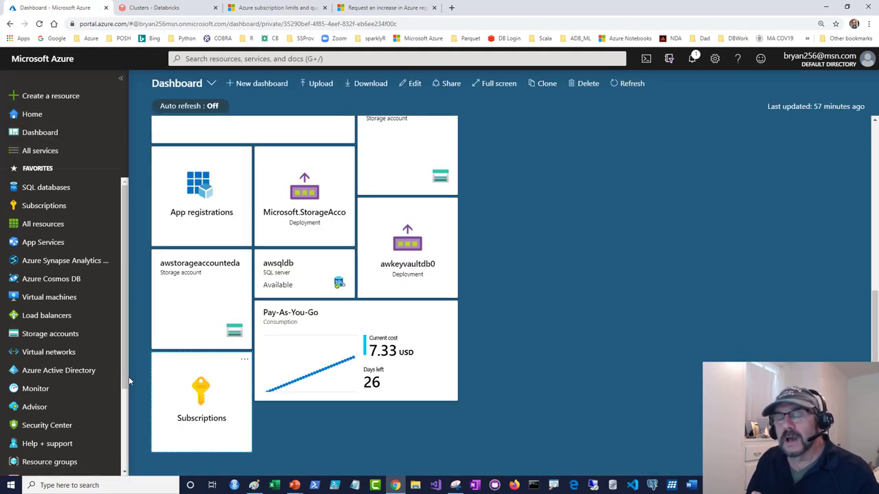
pyautogui.moveTo(200, 396)
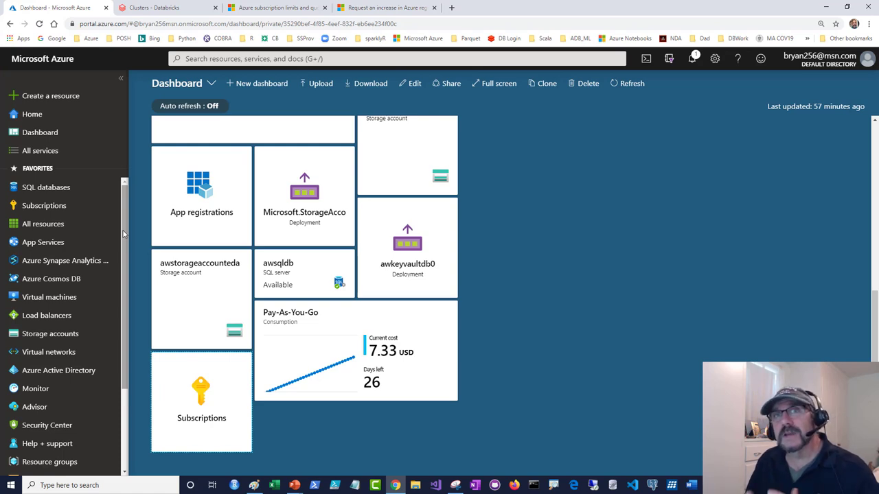
pyautogui.moveTo(99, 242)
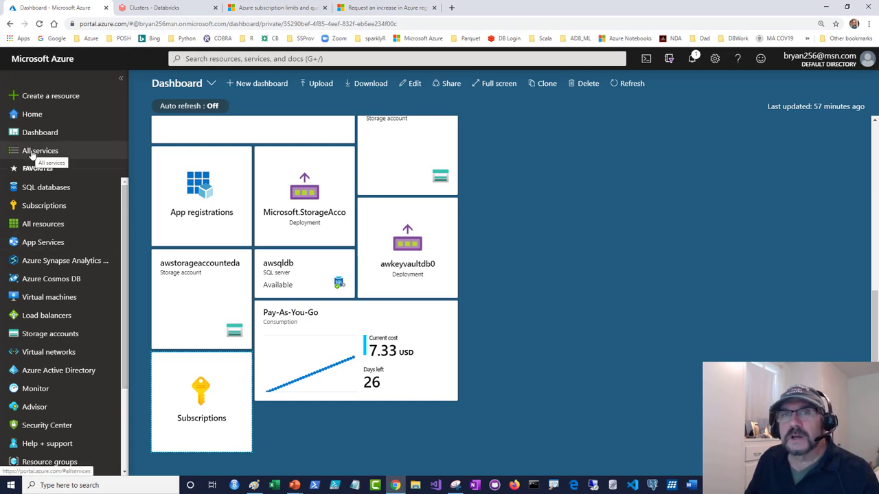
# Step: Show the All services catalog from the left menu
pyautogui.click(40, 150)
pyautogui.write('subs')
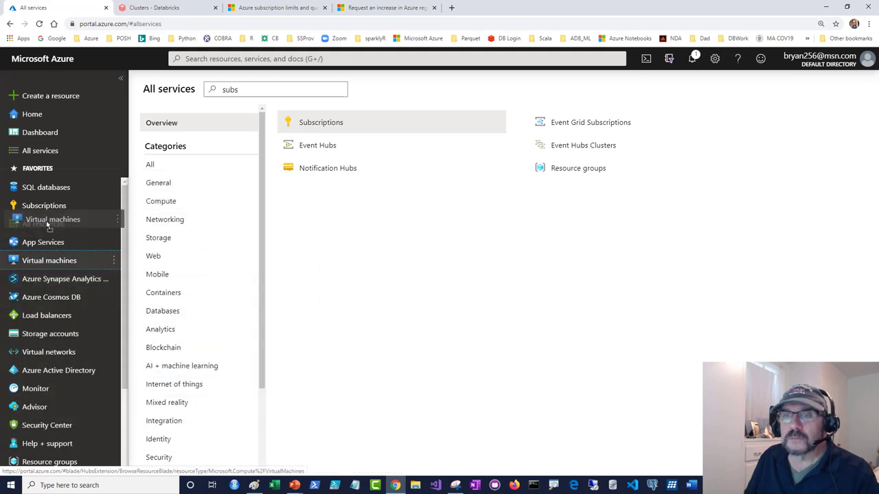
pyautogui.moveTo(50, 224)
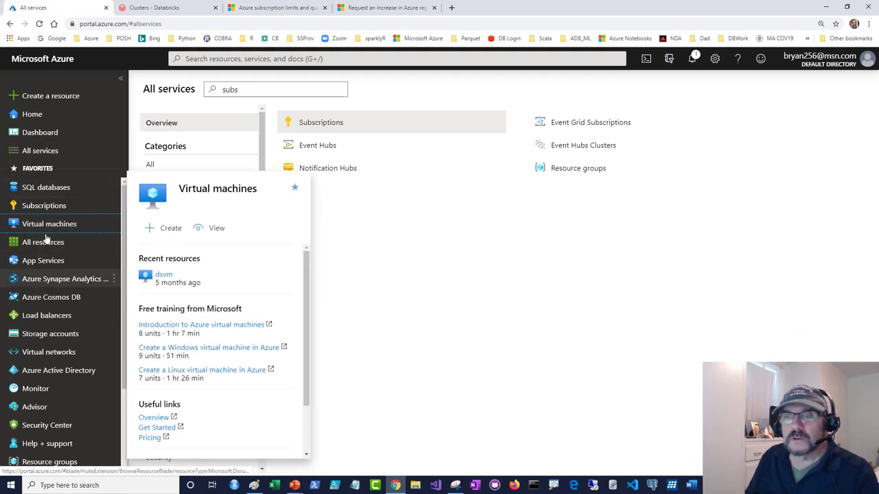
pyautogui.moveTo(44, 260)
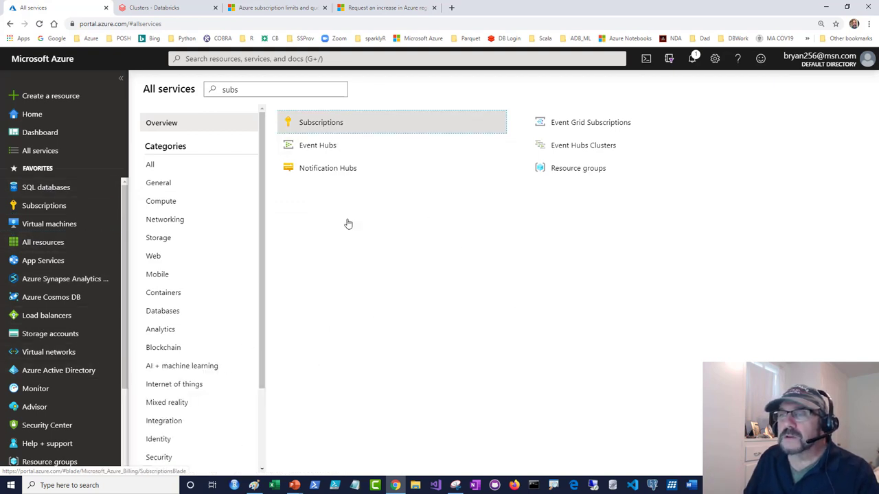
# Step: Show the Subscriptions list with the Pay-As-You-Go subscription, then return to the dashboard
pyautogui.click(322, 123)
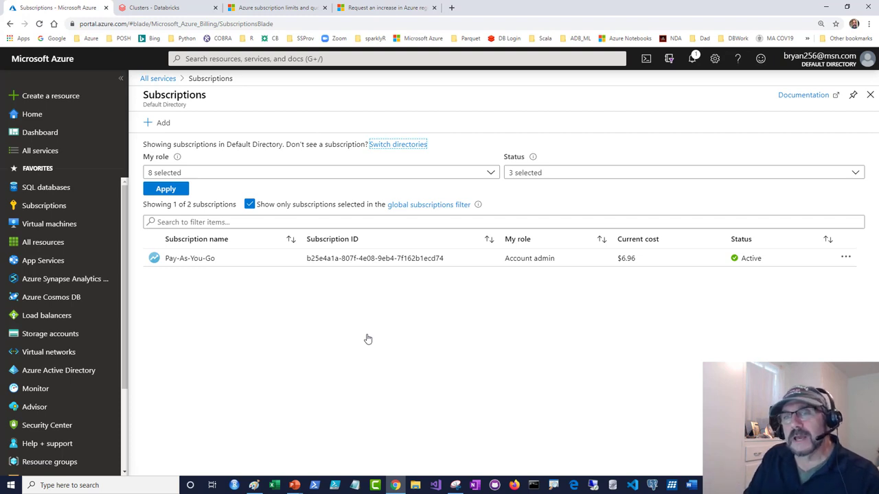
pyautogui.moveTo(82, 209)
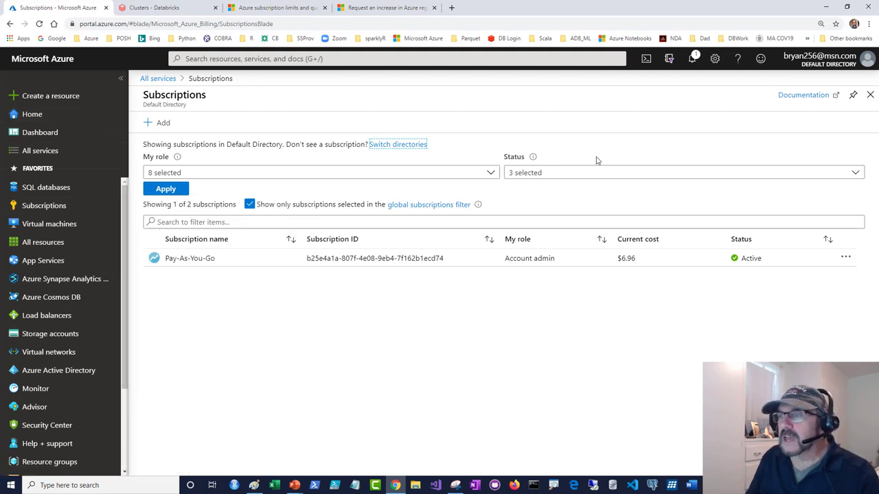
pyautogui.moveTo(853, 95)
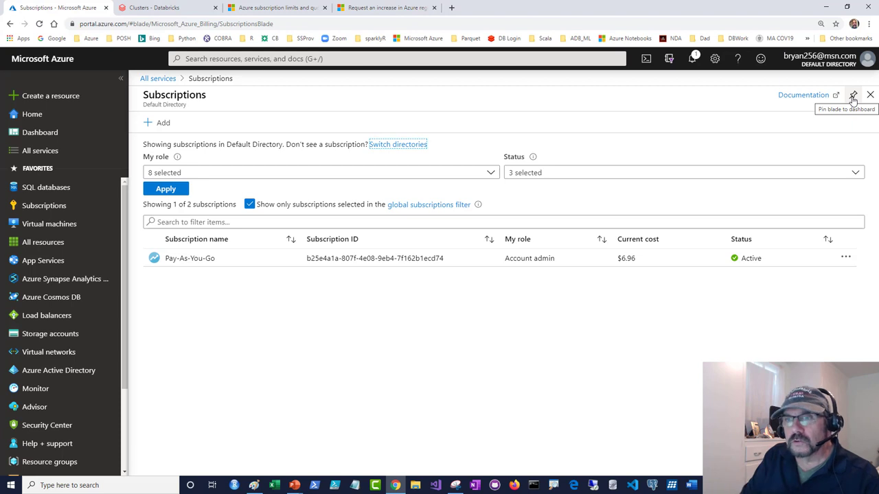
pyautogui.moveTo(726, 206)
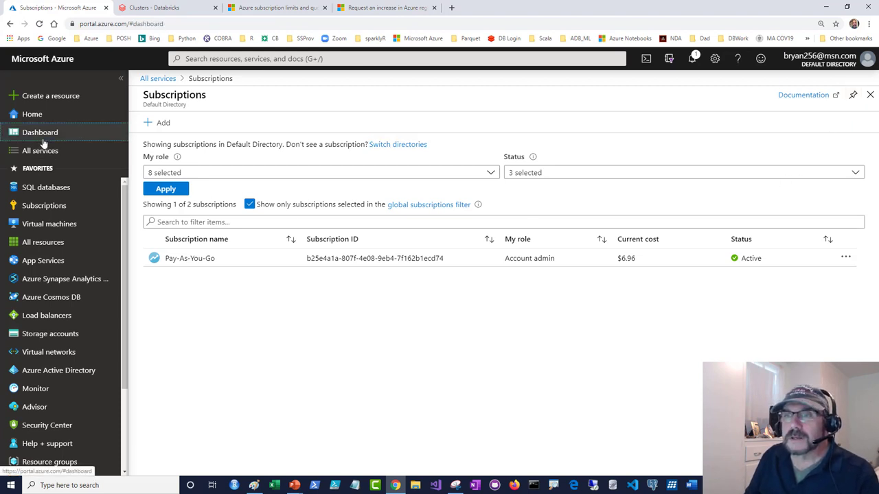
pyautogui.click(40, 132)
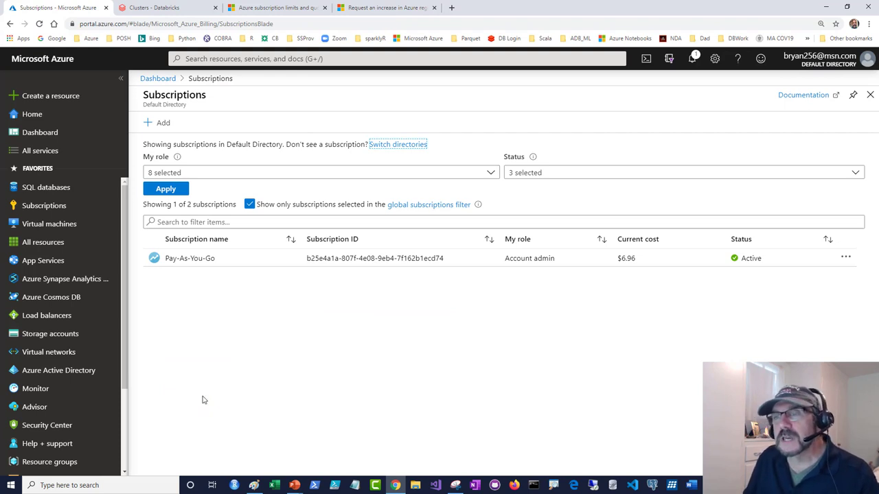
pyautogui.moveTo(206, 368)
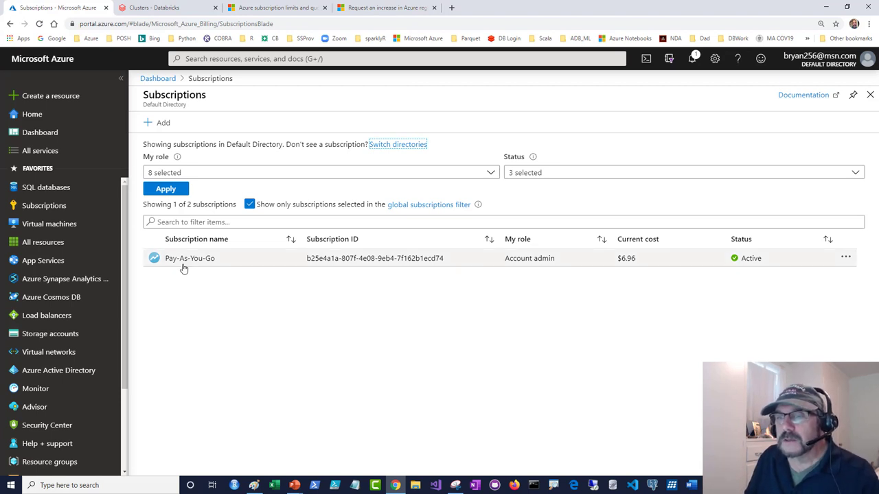
# Step: Go to the Pay-As-You-Go subscription's Usage + quotas page with all resource providers selected
pyautogui.click(189, 258)
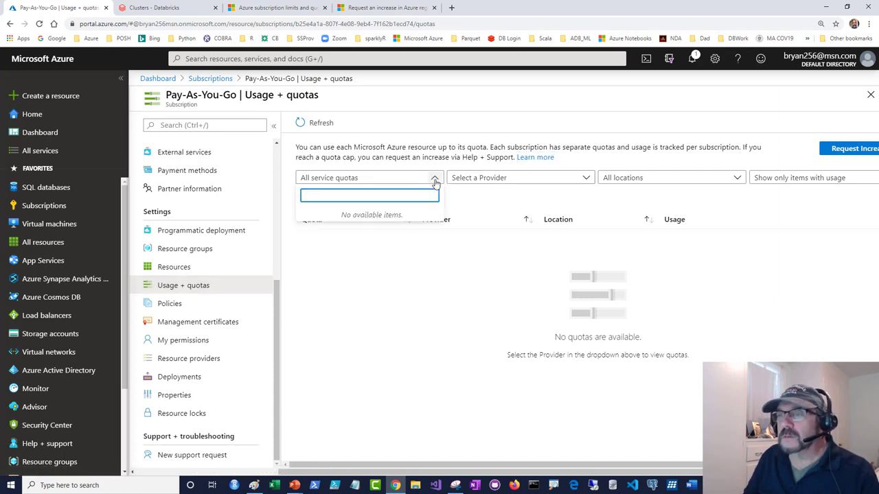
pyautogui.click(434, 177)
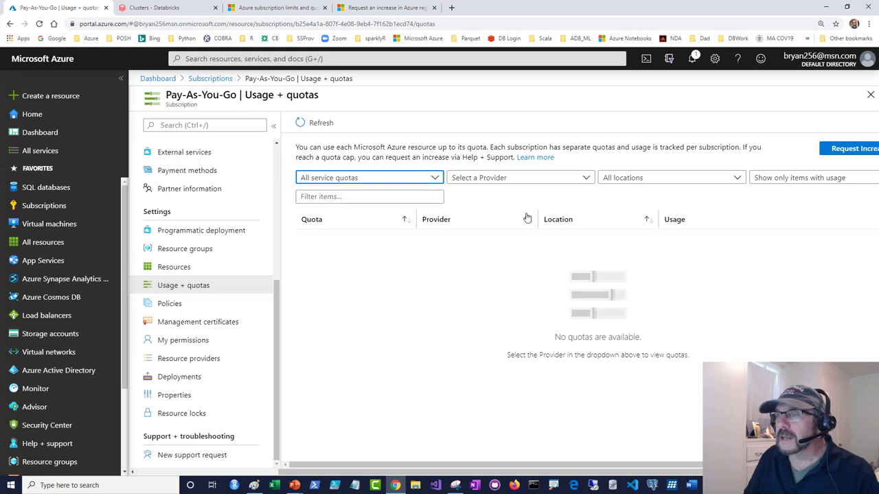
pyautogui.click(519, 177)
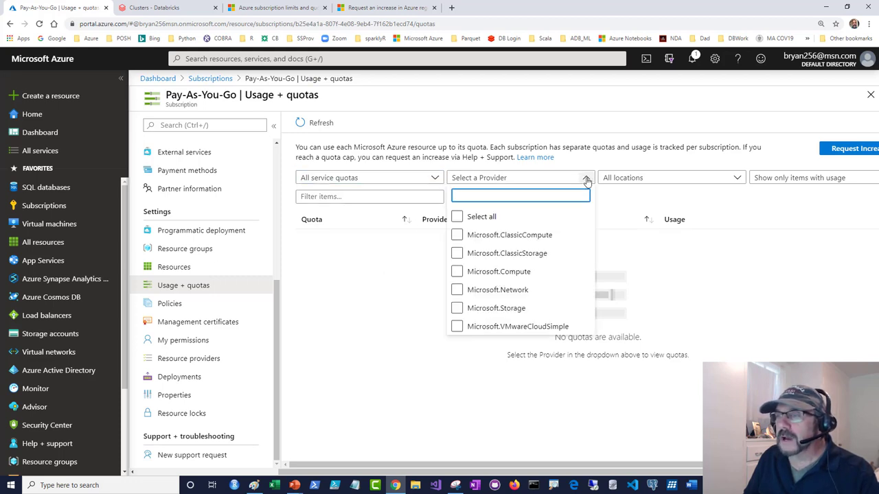
pyautogui.click(456, 216)
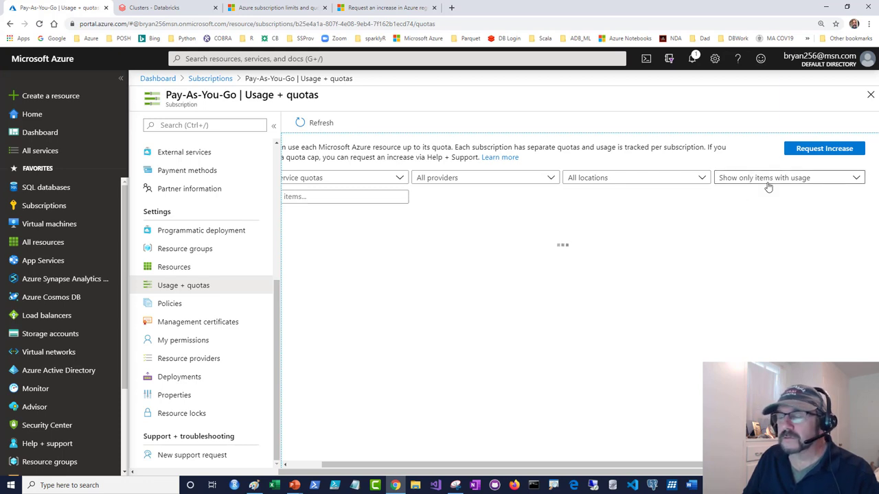
# Step: Switch the usage filter to 'Show all' and scroll through every quota item
pyautogui.click(789, 177)
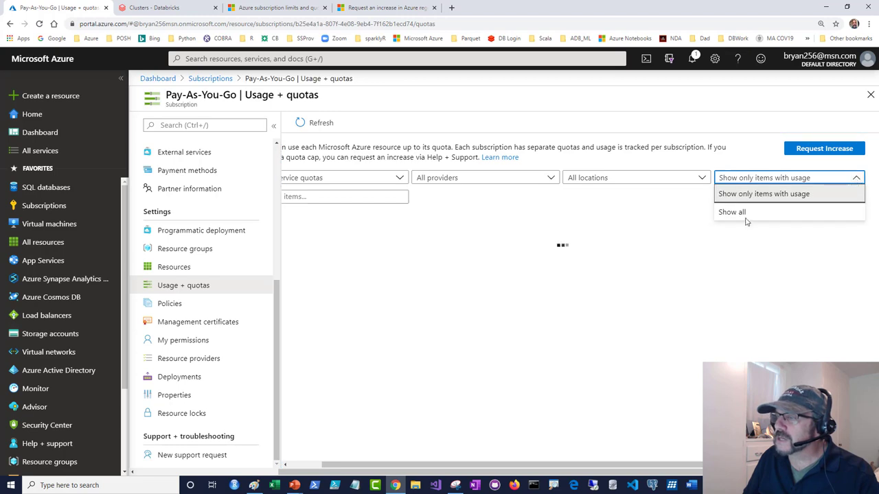
pyautogui.click(730, 212)
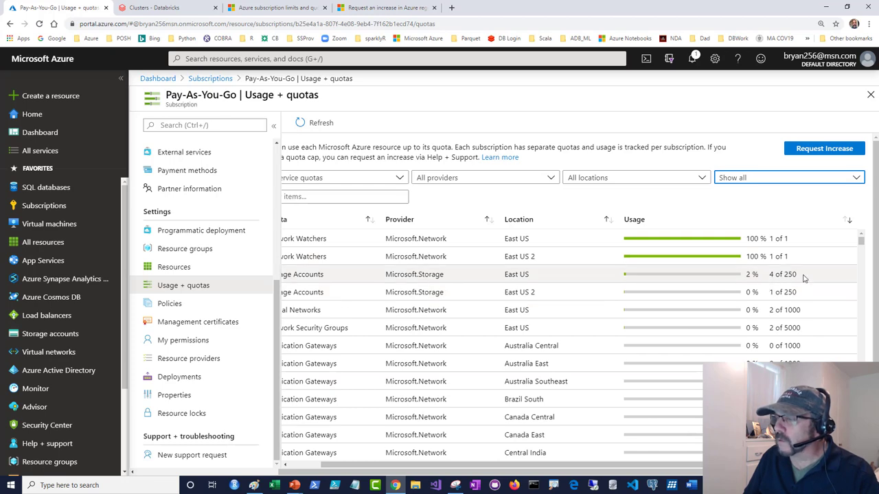
pyautogui.scroll(-3)
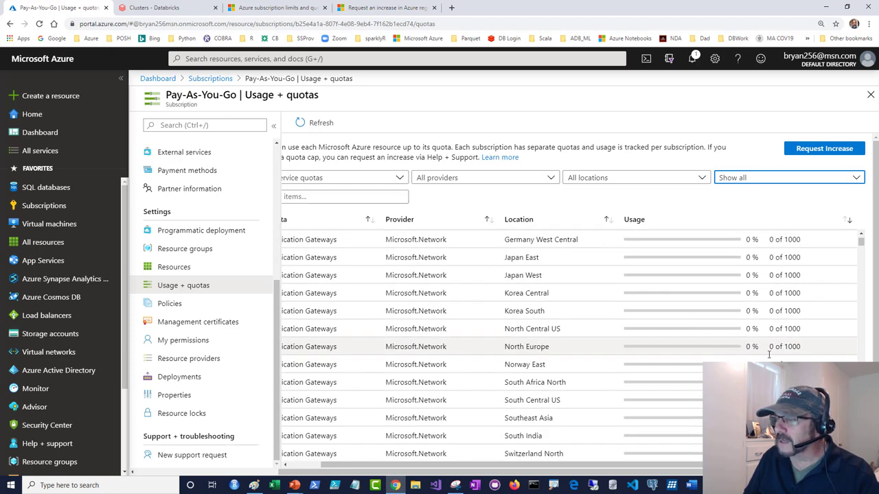
pyautogui.scroll(-3)
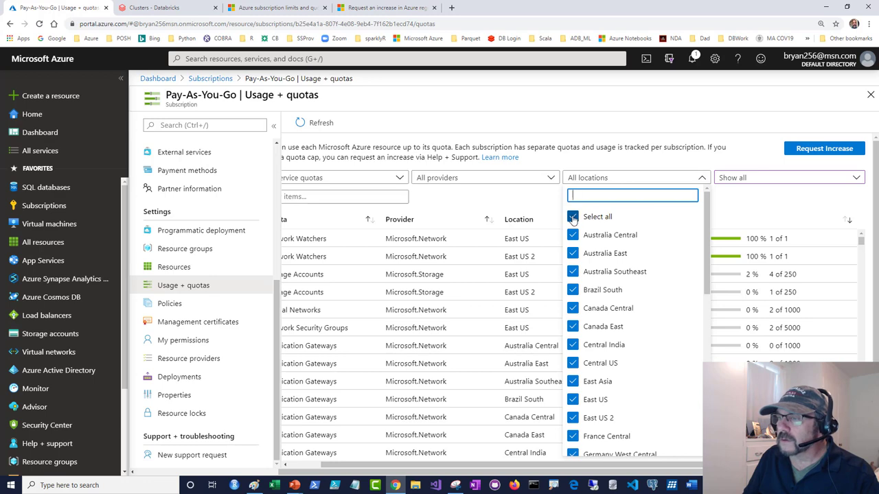
# Step: Restrict the quotas to East US and start a Request Increase support request
pyautogui.click(572, 217)
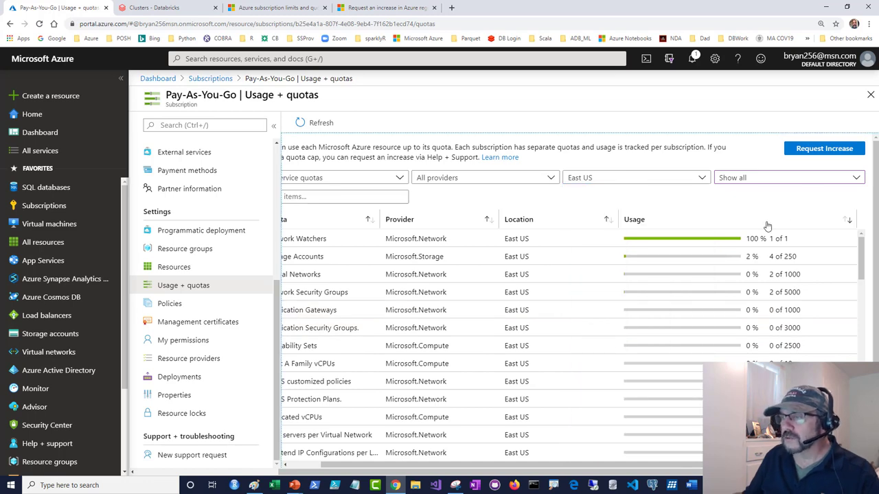
pyautogui.scroll(-3)
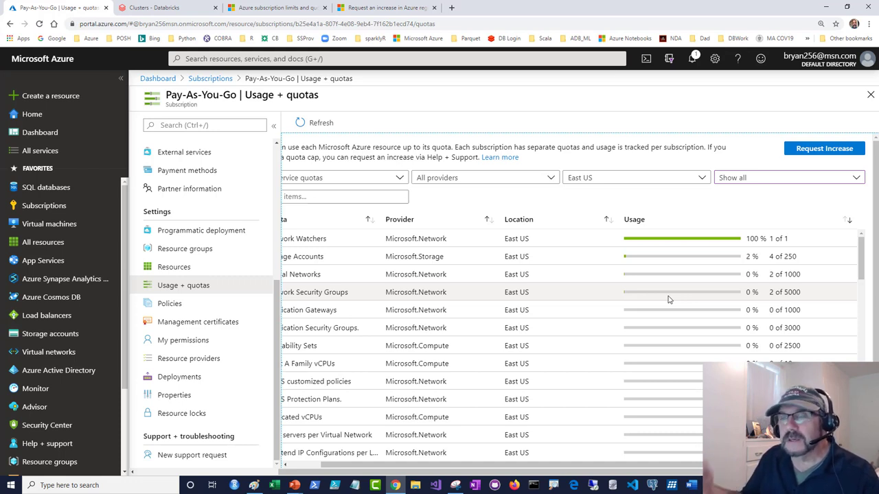
pyautogui.moveTo(518, 336)
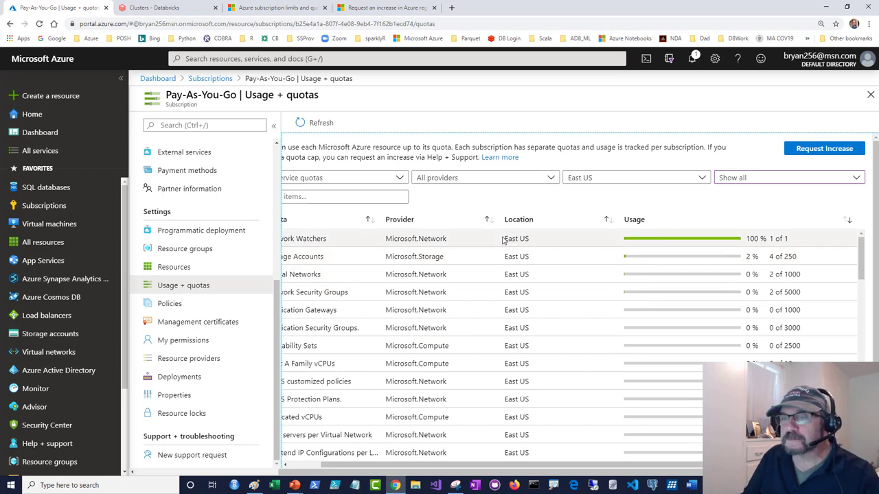
pyautogui.moveTo(824, 148)
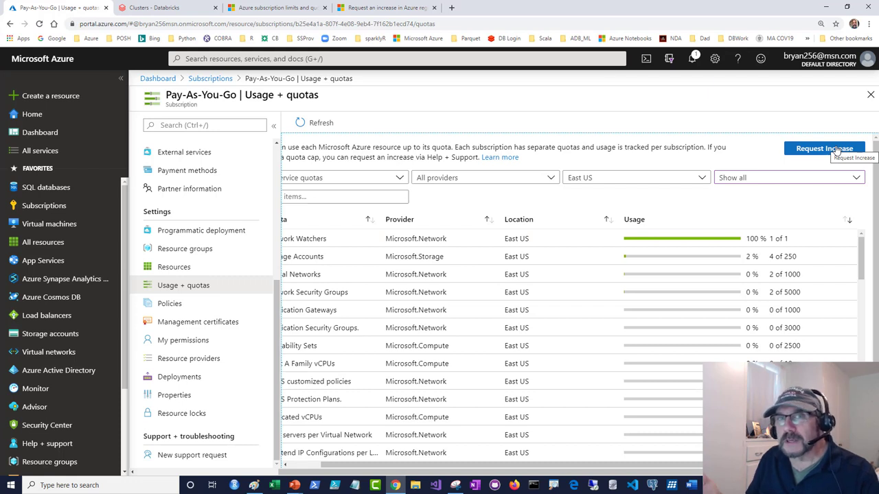
pyautogui.moveTo(821, 151)
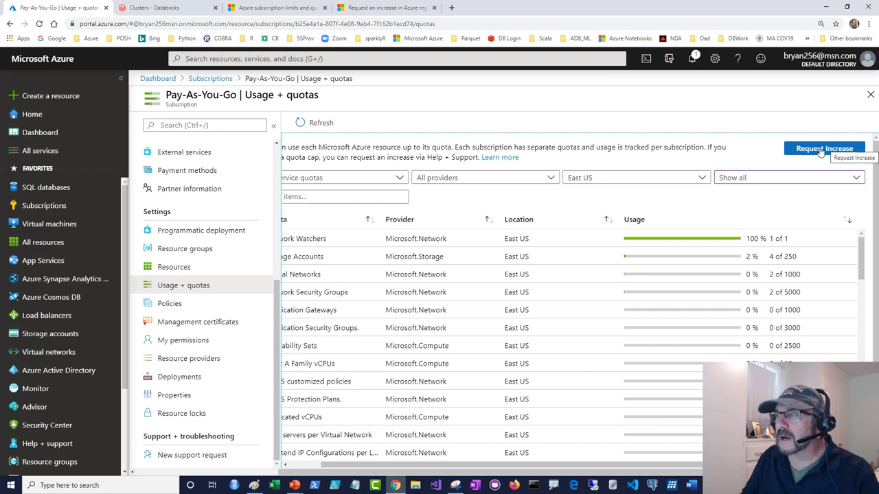
pyautogui.moveTo(824, 149)
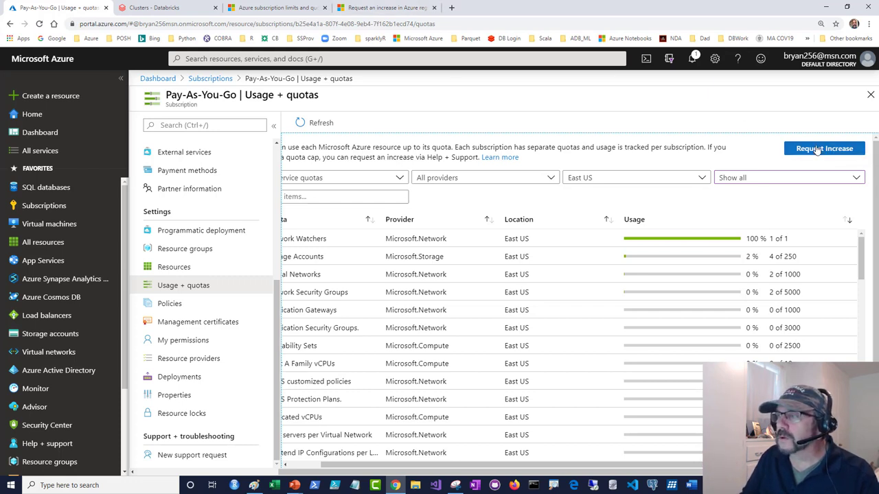
pyautogui.click(824, 148)
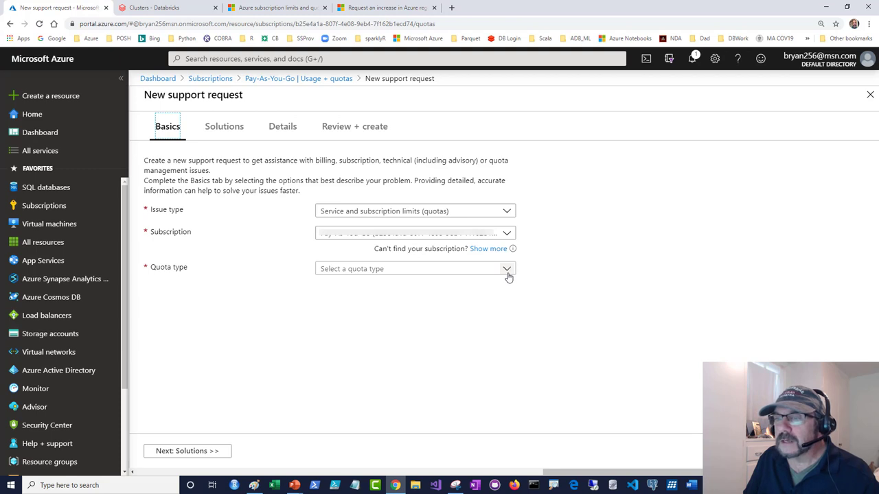
# Step: Choose the Compute-VM (cores-vCPUs) quota type via 'vcpu' search and continue to the next step
pyautogui.click(414, 268)
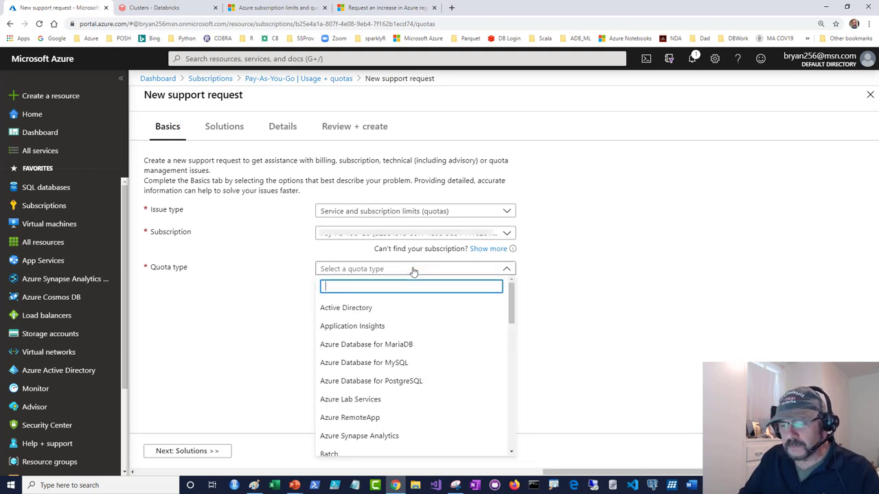
pyautogui.write('vcpu')
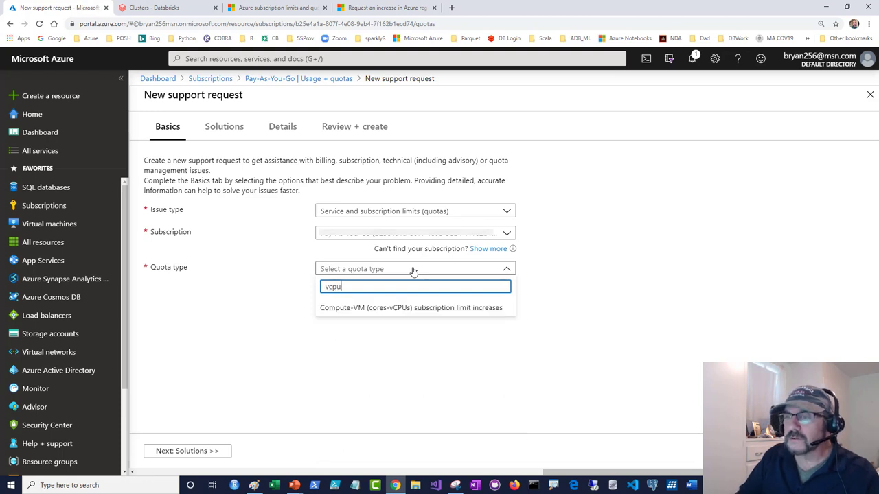
pyautogui.click(411, 307)
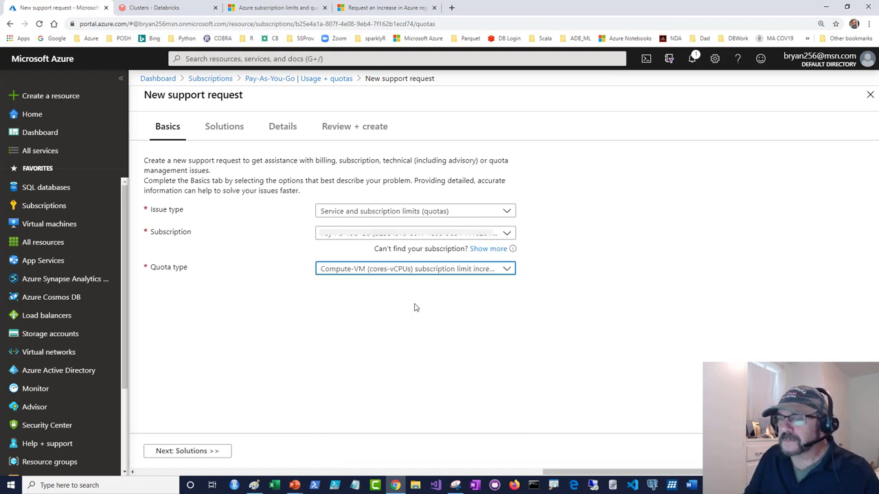
pyautogui.click(283, 127)
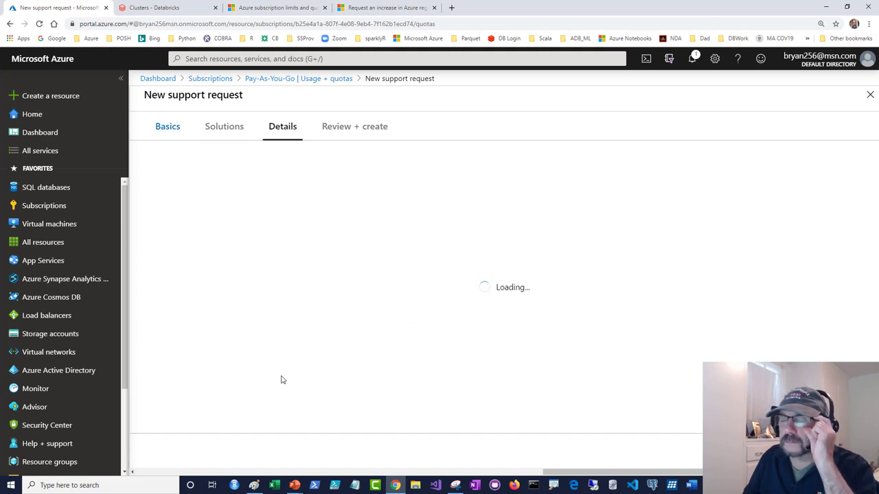
# Step: On the Details tab, bring up the Quota details pane with Resource Manager deployment model
pyautogui.click(283, 126)
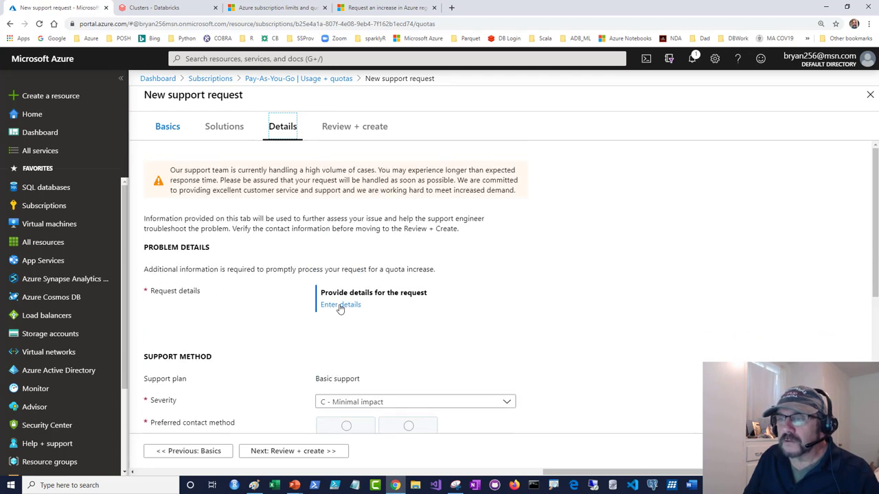
pyautogui.click(341, 305)
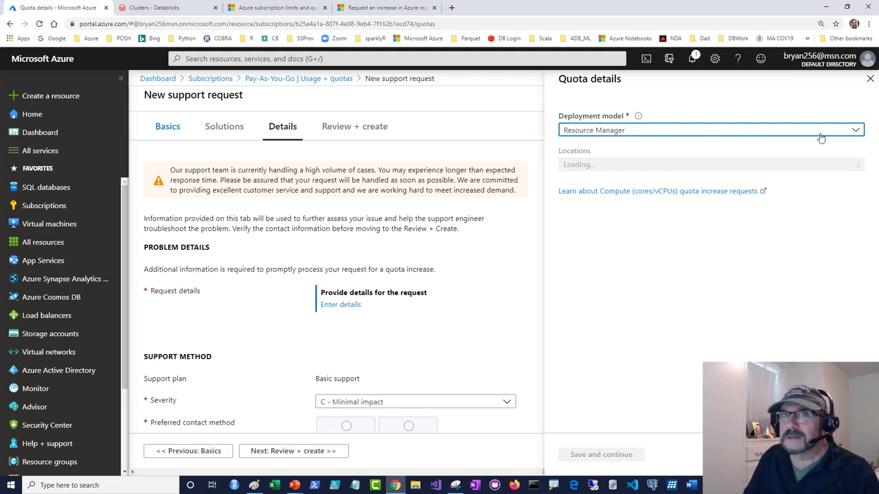
pyautogui.moveTo(769, 153)
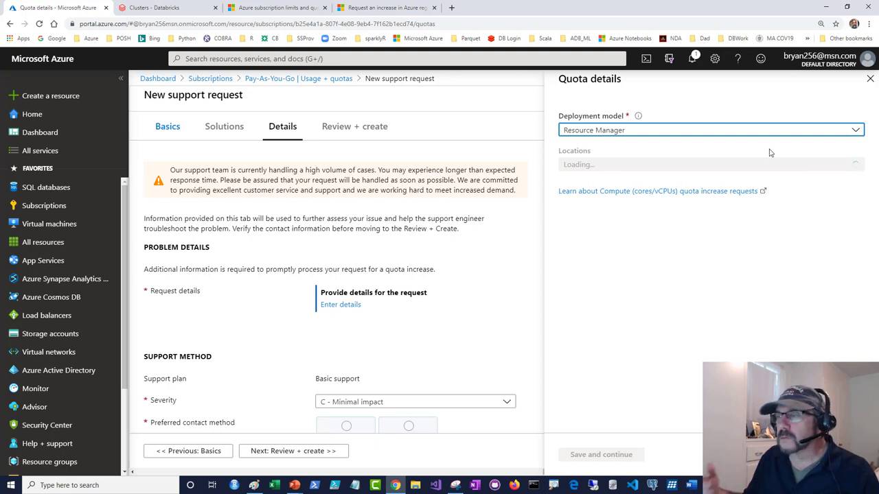
pyautogui.moveTo(720, 149)
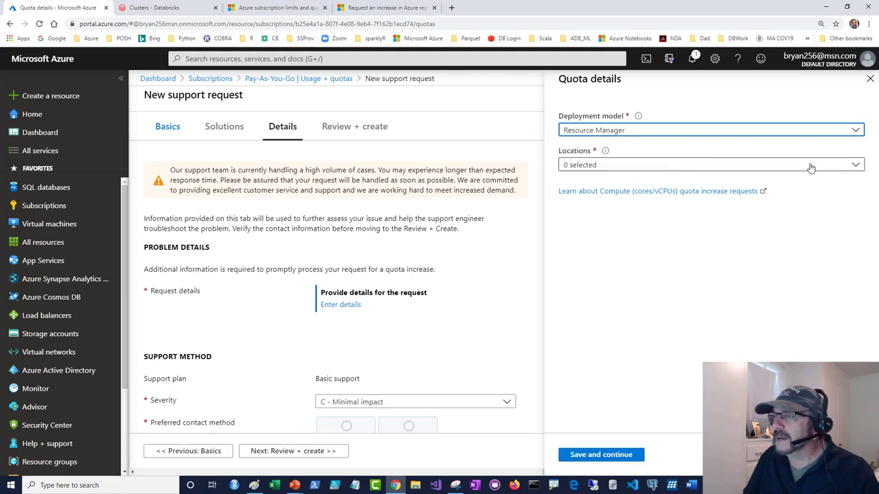
# Step: Set the quota request's location to (US) East US
pyautogui.click(712, 164)
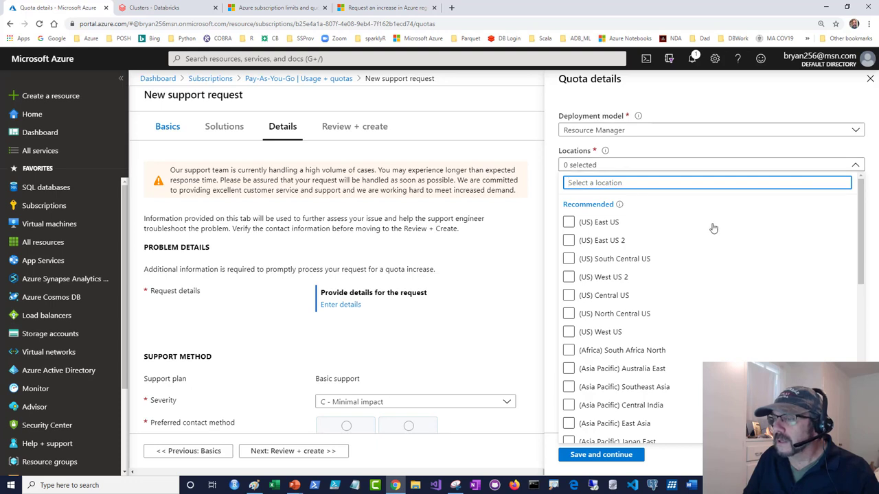
pyautogui.click(569, 222)
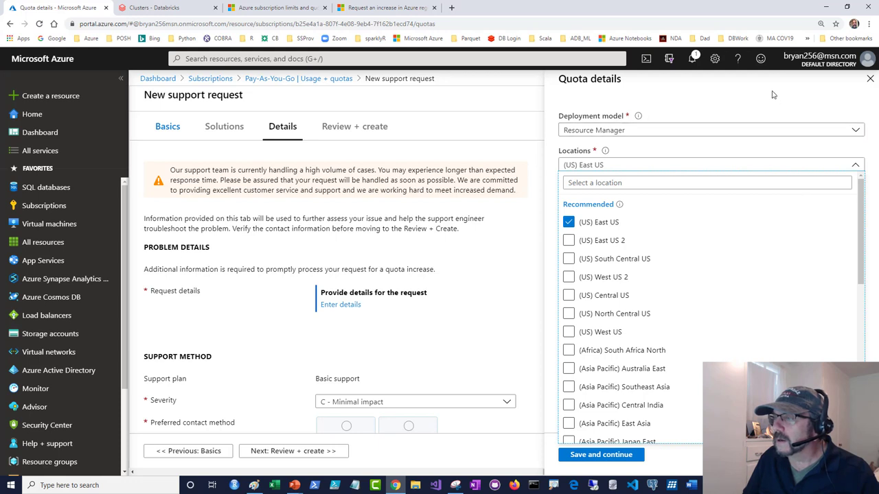
pyautogui.click(598, 223)
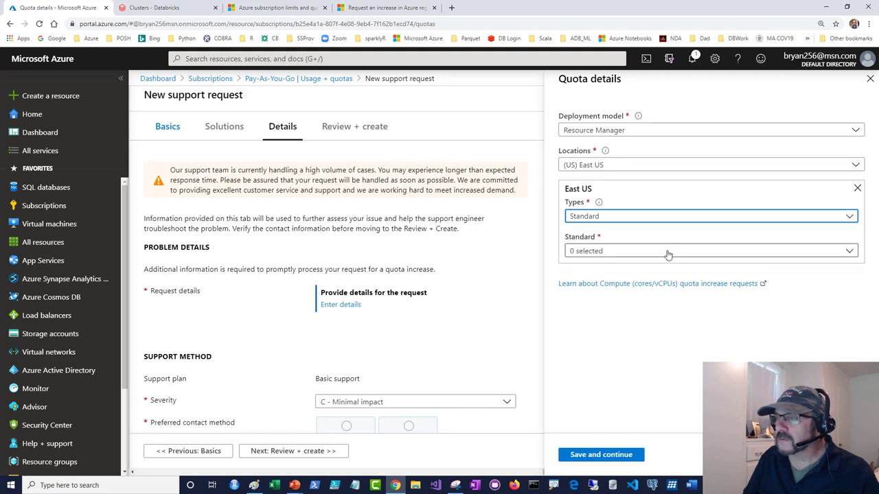
pyautogui.moveTo(665, 256)
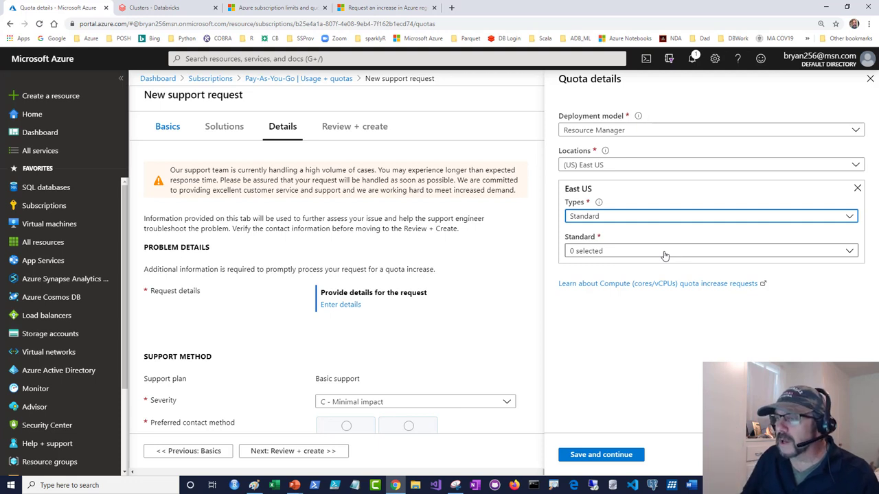
# Step: Choose the Standard type and bring up the VM series list
pyautogui.click(711, 250)
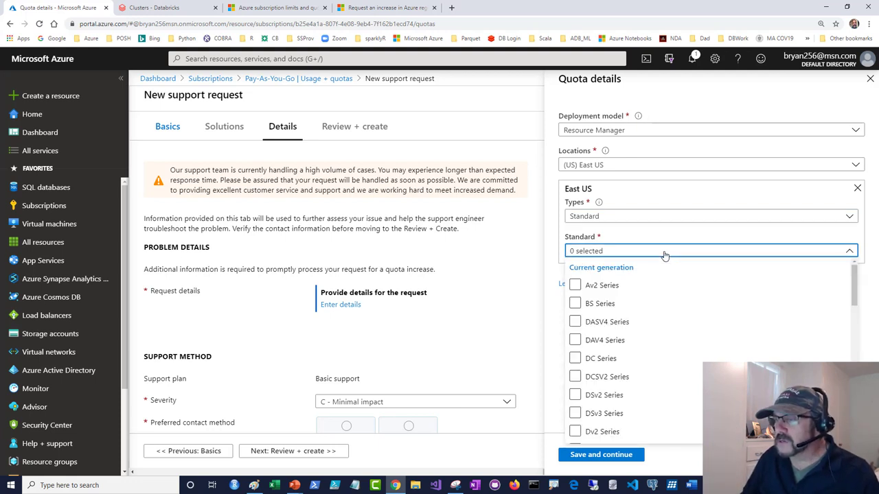
pyautogui.click(574, 321)
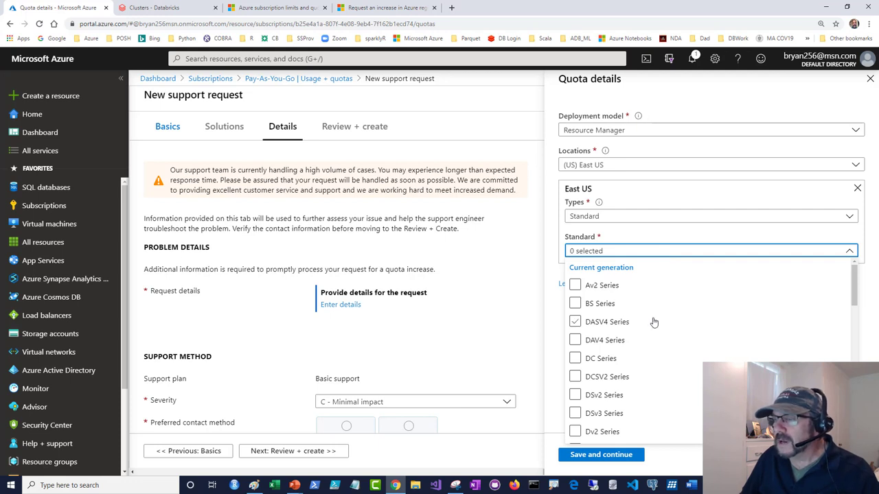
pyautogui.scroll(-3)
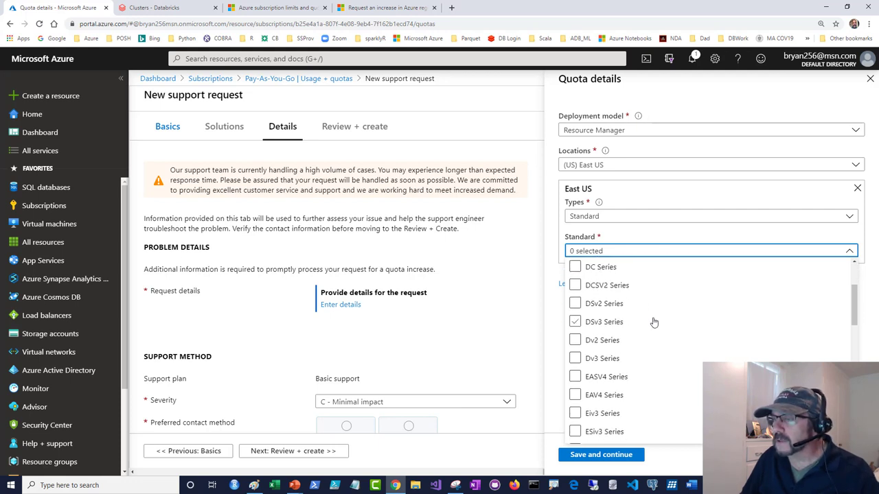
pyautogui.click(574, 284)
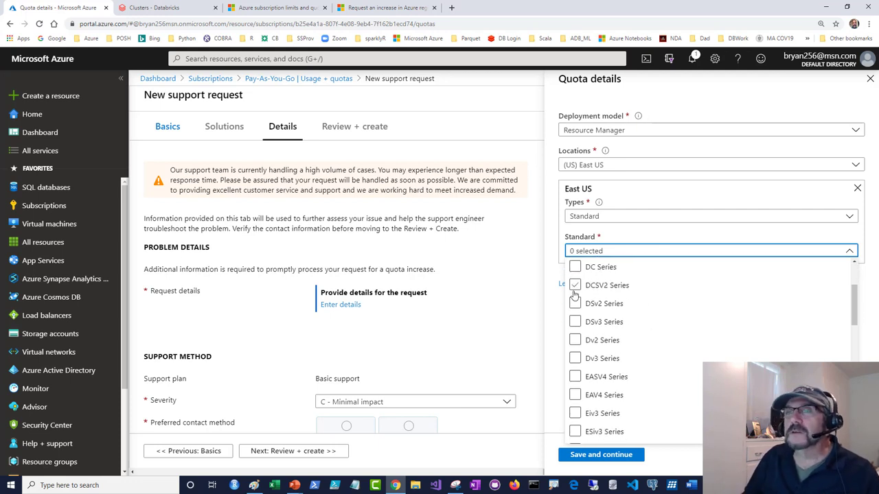
# Step: View the demostandard Databricks cluster's configuration with its worker and driver types
pyautogui.click(165, 8)
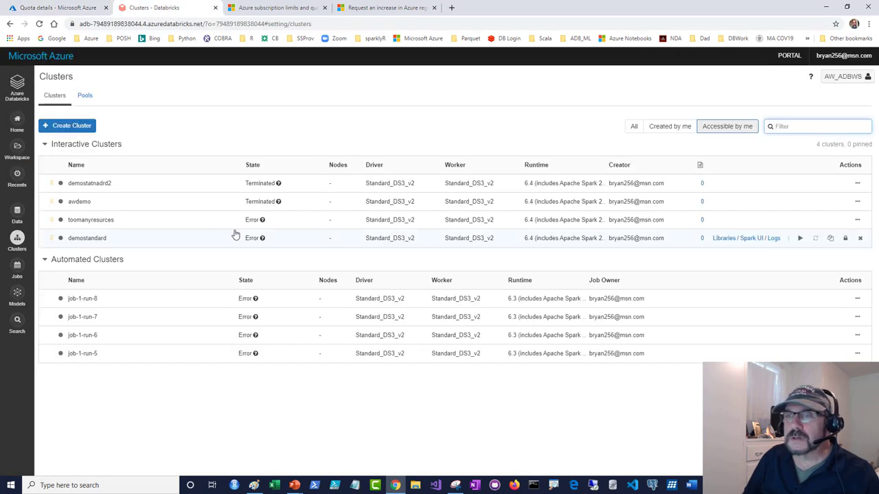
pyautogui.click(88, 238)
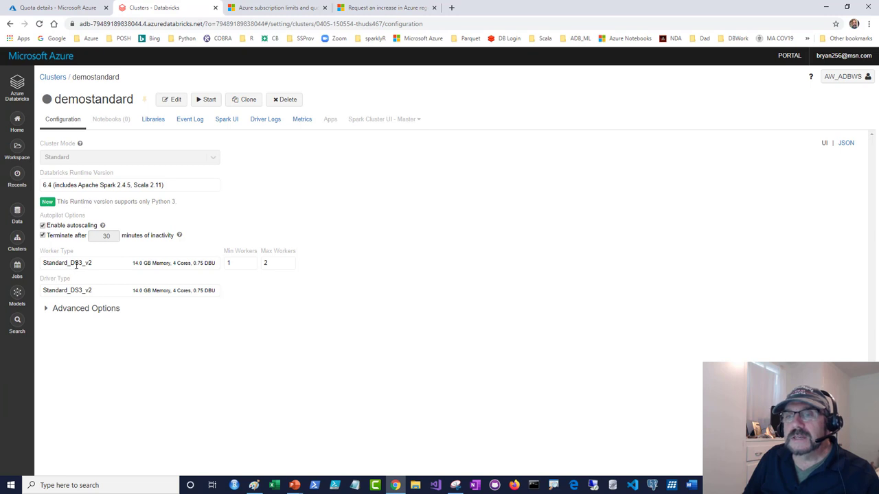
pyautogui.moveTo(94, 267)
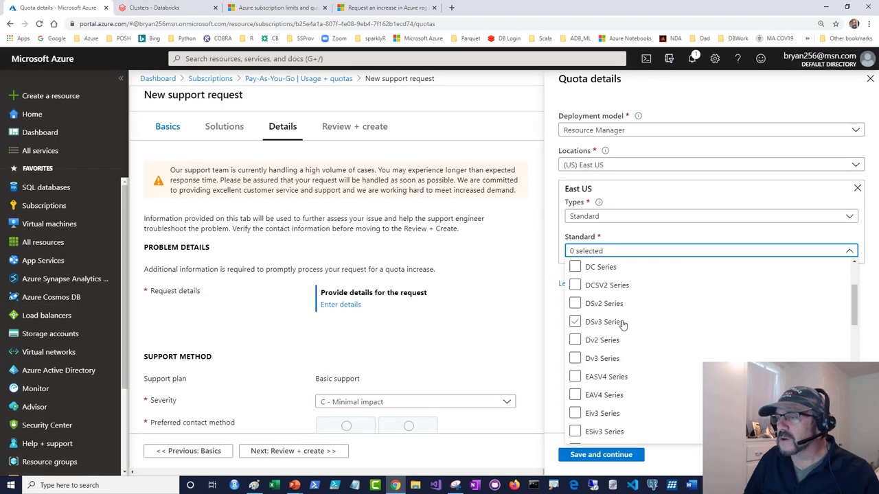
# Step: Add the DSv3, DSv2 and Dv2 series to the quota request
pyautogui.click(574, 304)
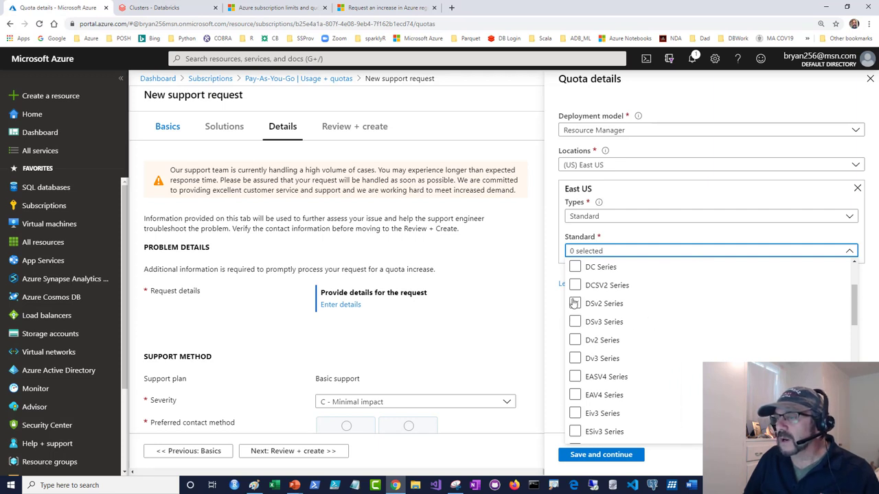
pyautogui.click(574, 321)
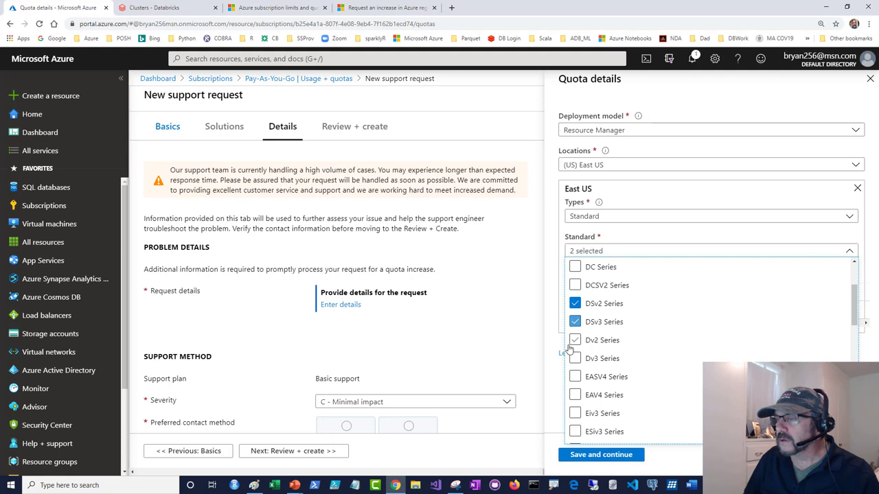
pyautogui.click(574, 340)
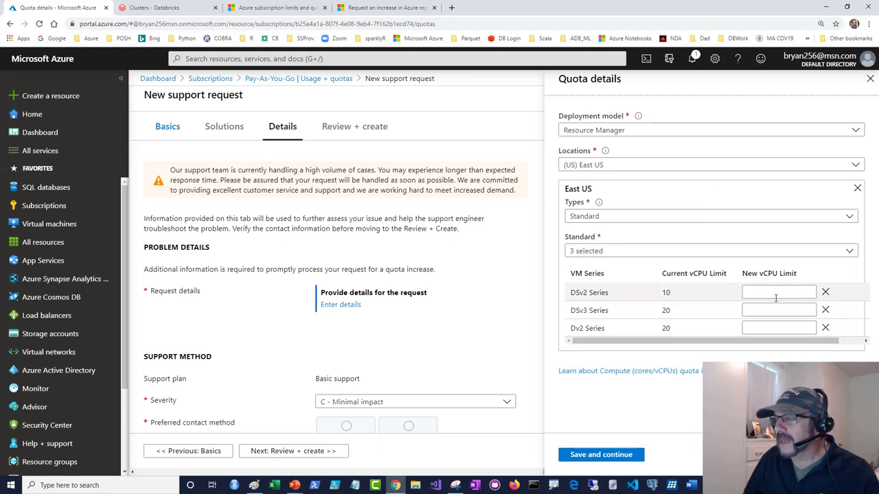
# Step: Enter a new vCPU limit of 40 for each selected series
pyautogui.click(778, 291)
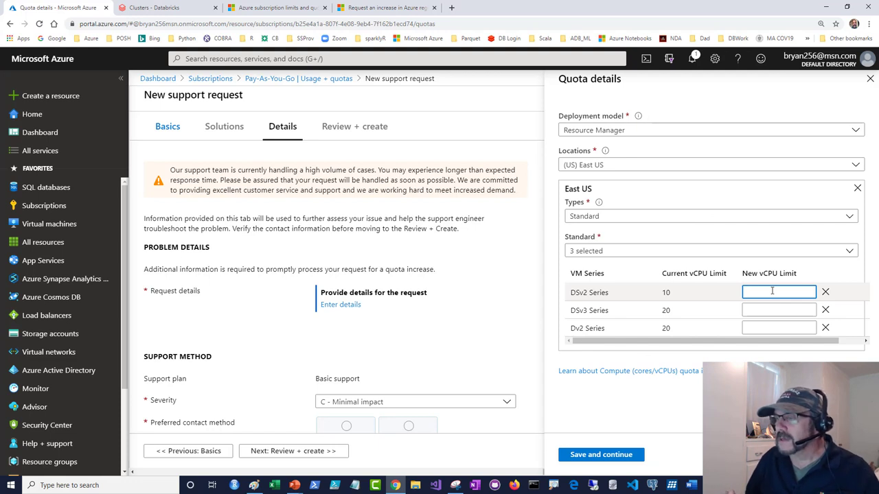
pyautogui.write('40')
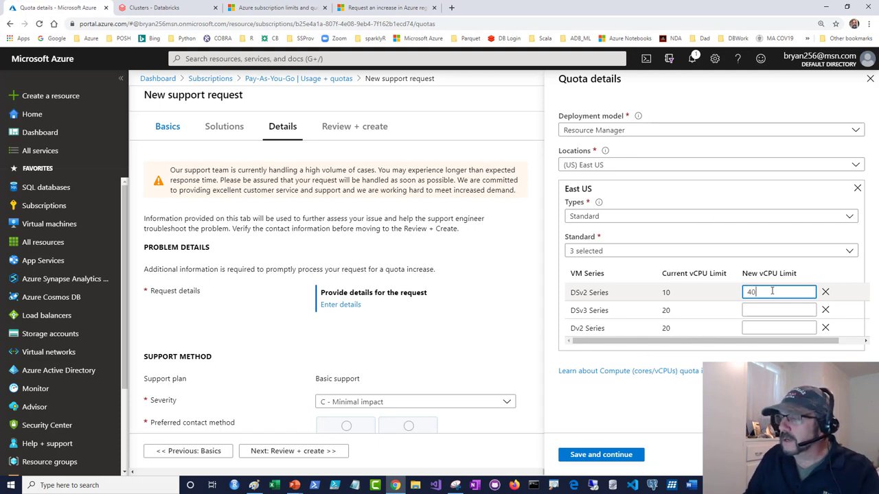
pyautogui.write('40')
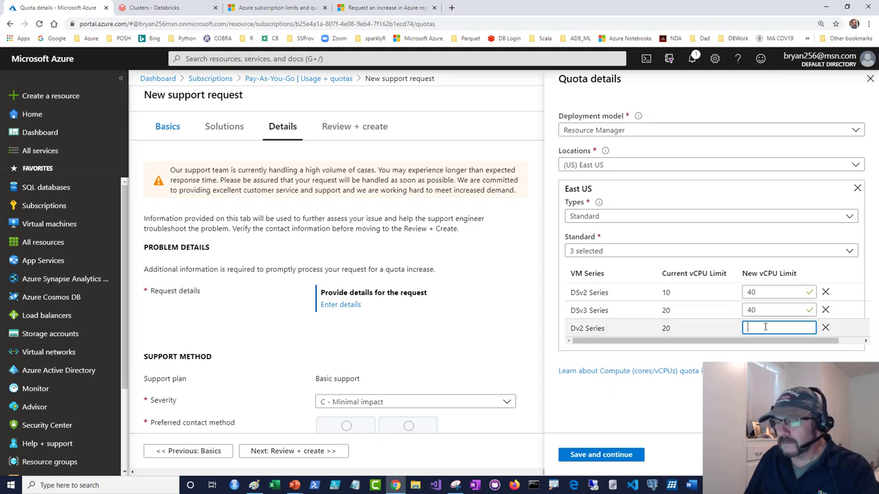
pyautogui.write('40')
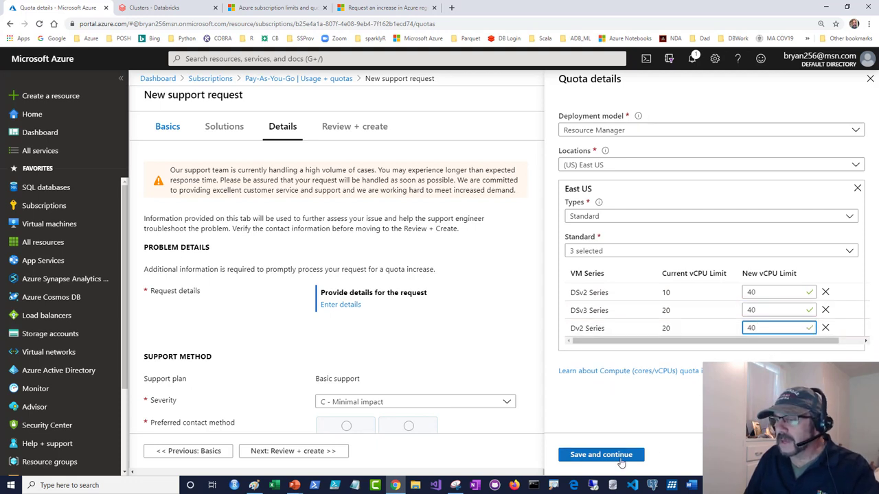
pyautogui.moveTo(601, 454)
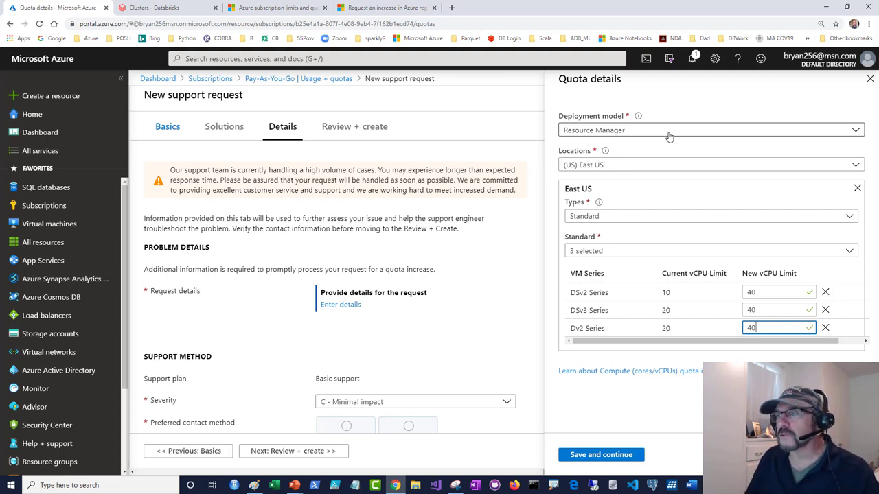
pyautogui.moveTo(493, 124)
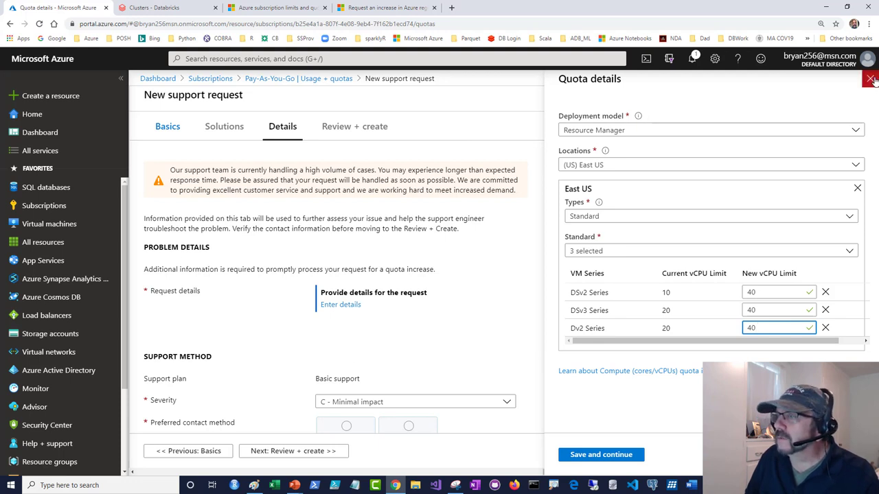
# Step: Save the quota limits, then go to the Pay-As-You-Go subscription's overview
pyautogui.click(871, 77)
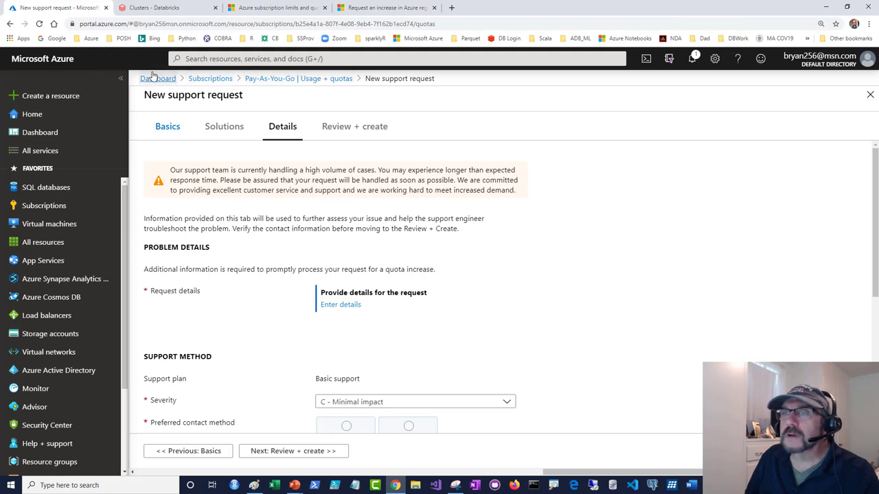
pyautogui.moveTo(210, 79)
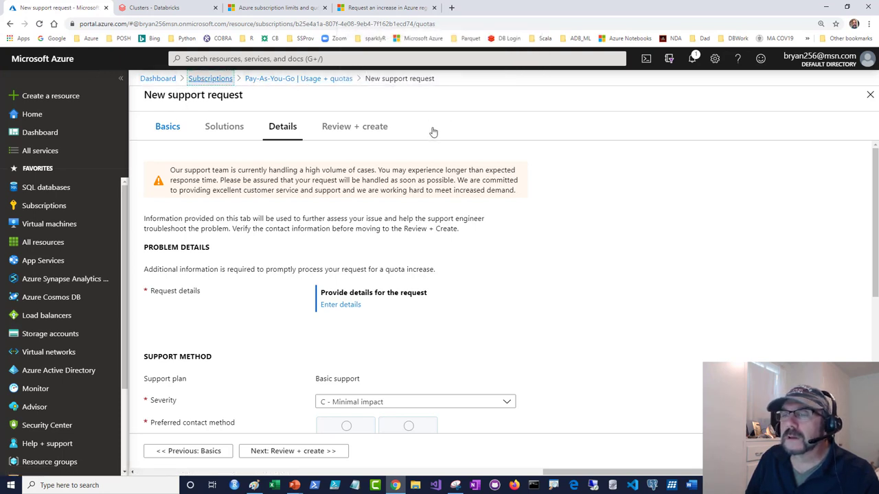
pyautogui.click(210, 79)
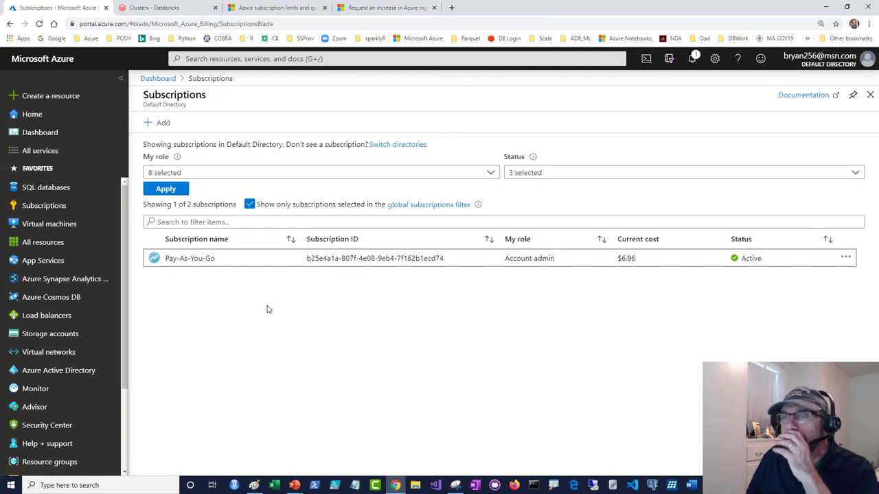
pyautogui.moveTo(199, 263)
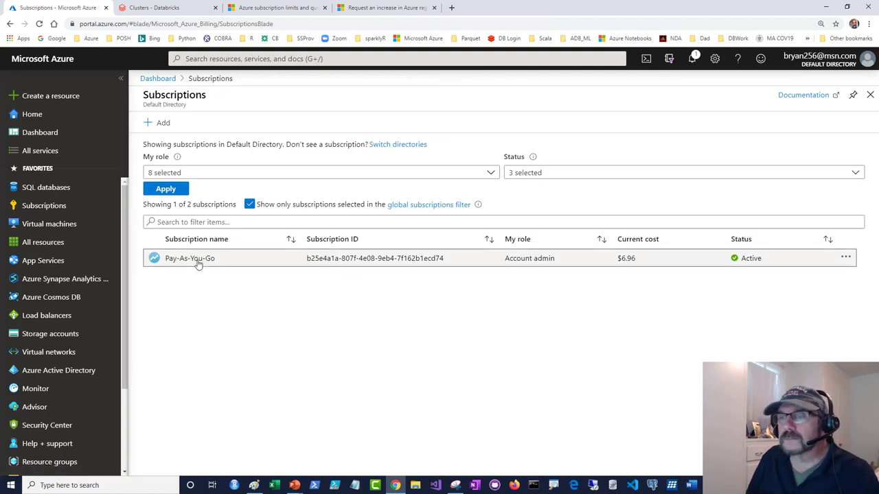
pyautogui.click(189, 258)
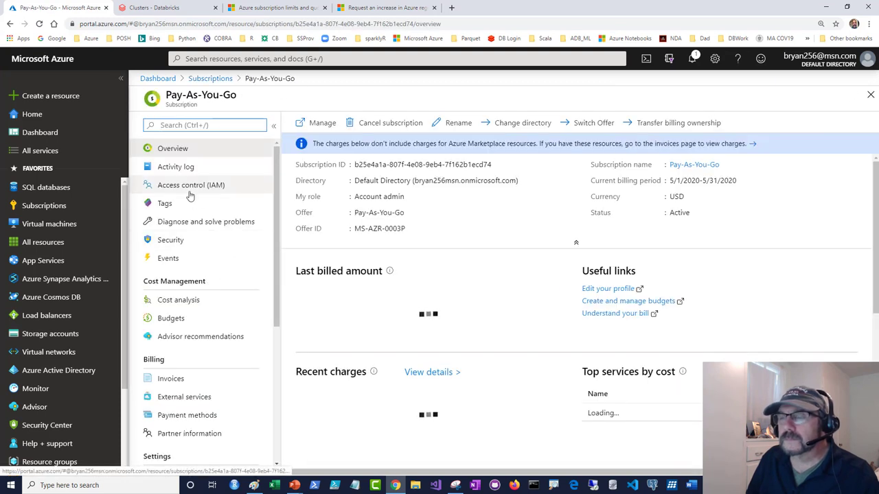
pyautogui.scroll(-3)
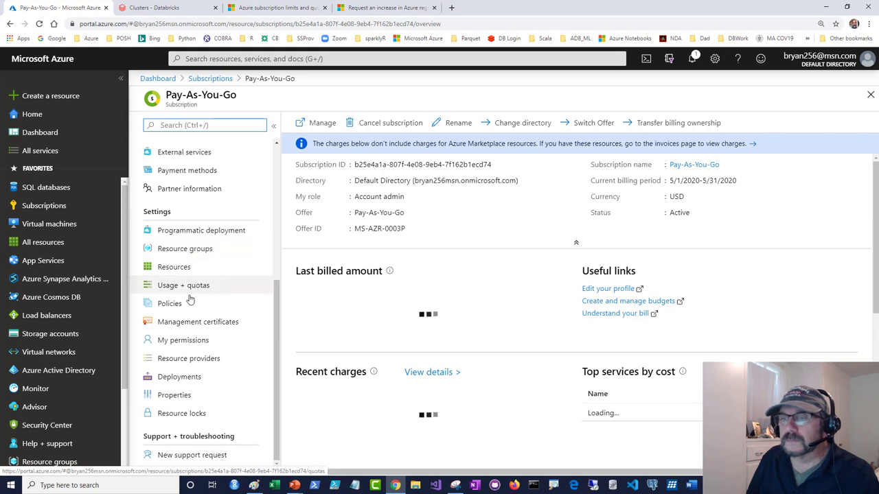
pyautogui.moveTo(179, 376)
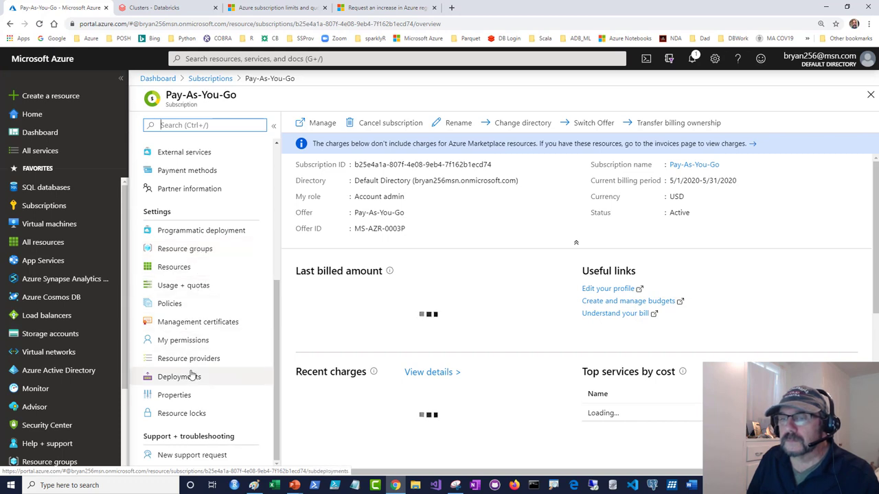
# Step: Review the subscription's Resource providers list, including Microsoft.Databricks registered and others not
pyautogui.click(190, 359)
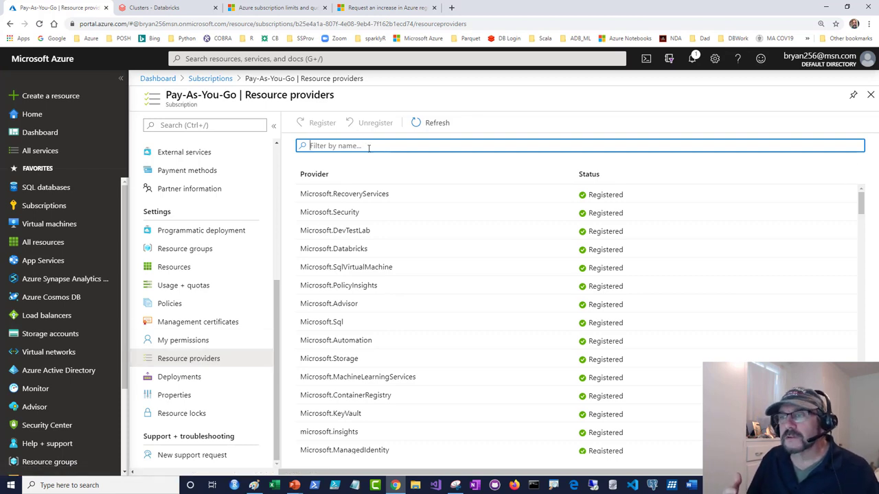
pyautogui.scroll(-3)
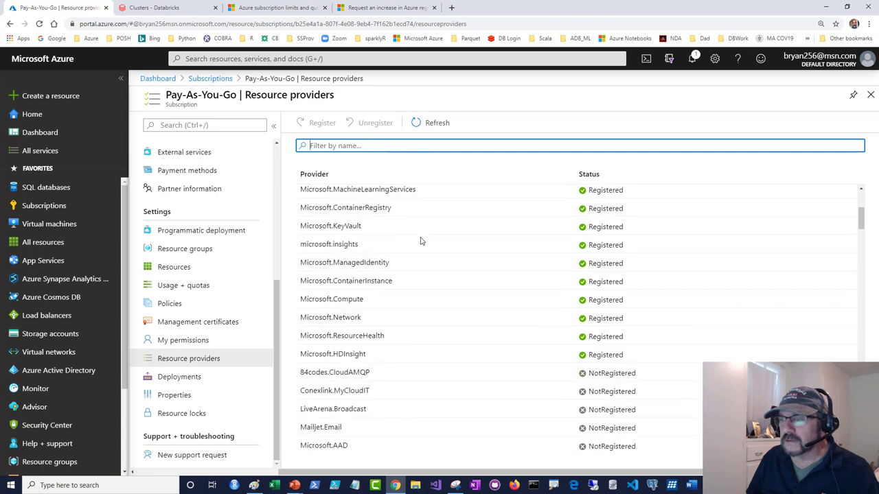
pyautogui.scroll(-3)
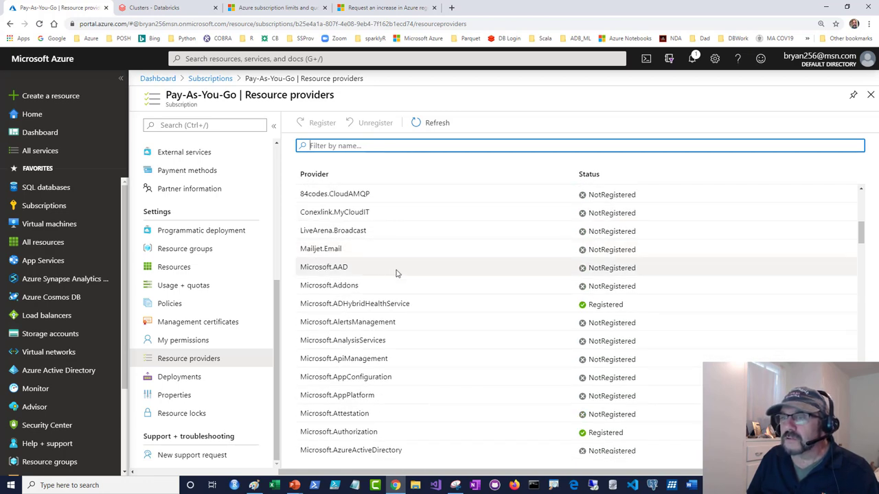
pyautogui.moveTo(339, 275)
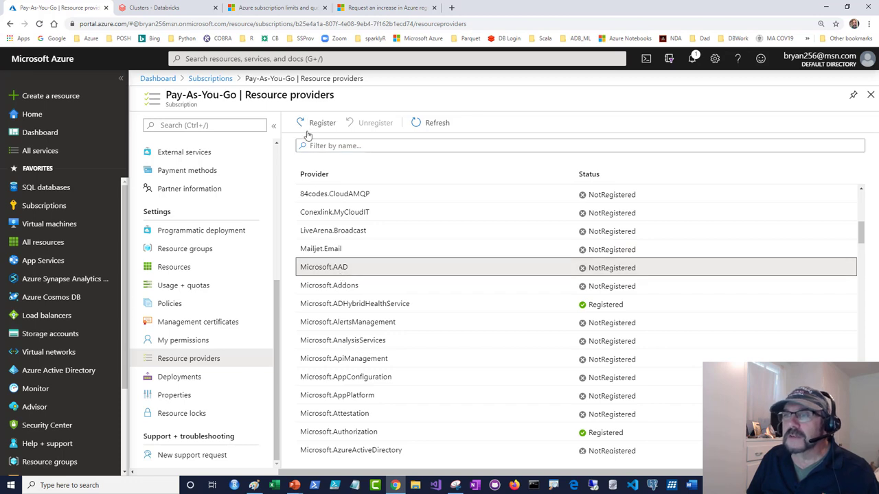
pyautogui.moveTo(384, 249)
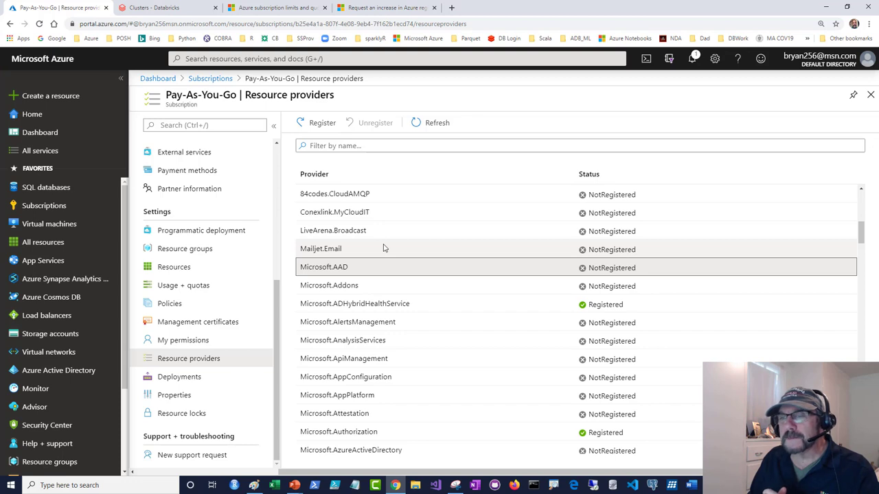
pyautogui.moveTo(387, 250)
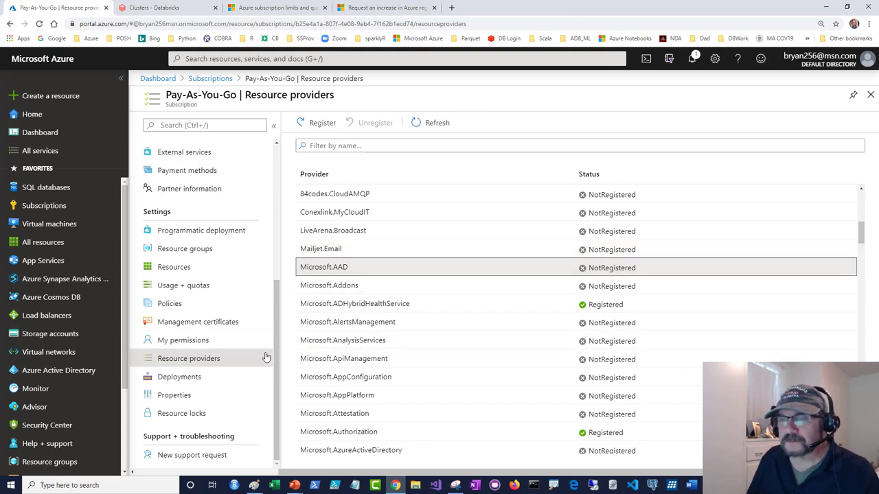
pyautogui.moveTo(276, 349)
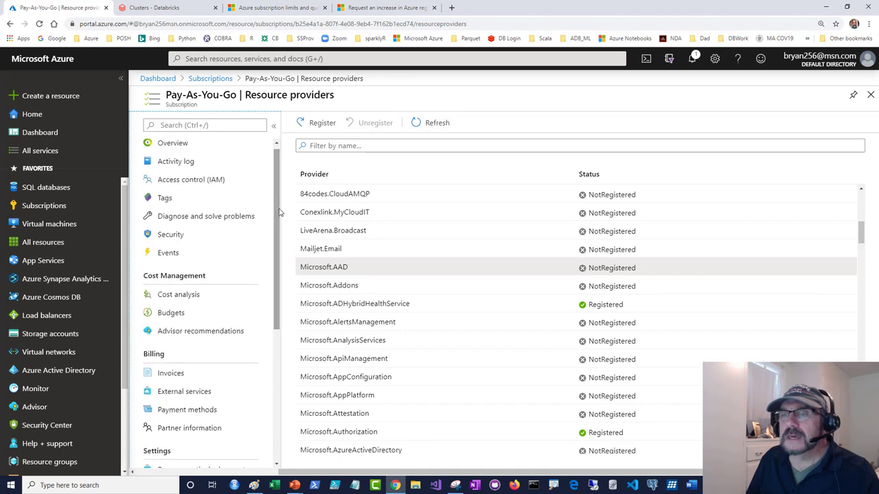
pyautogui.moveTo(176, 161)
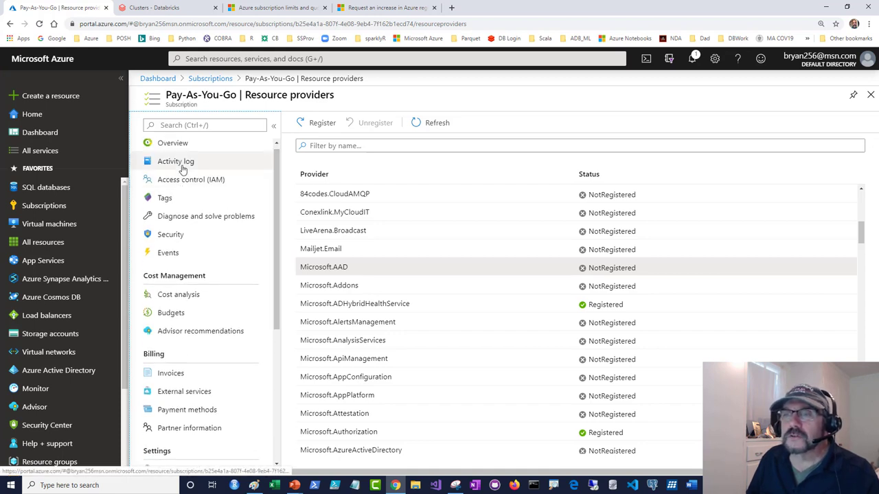
# Step: View the activity log's two Register with the Provider entries, then switch to the slides
pyautogui.click(176, 160)
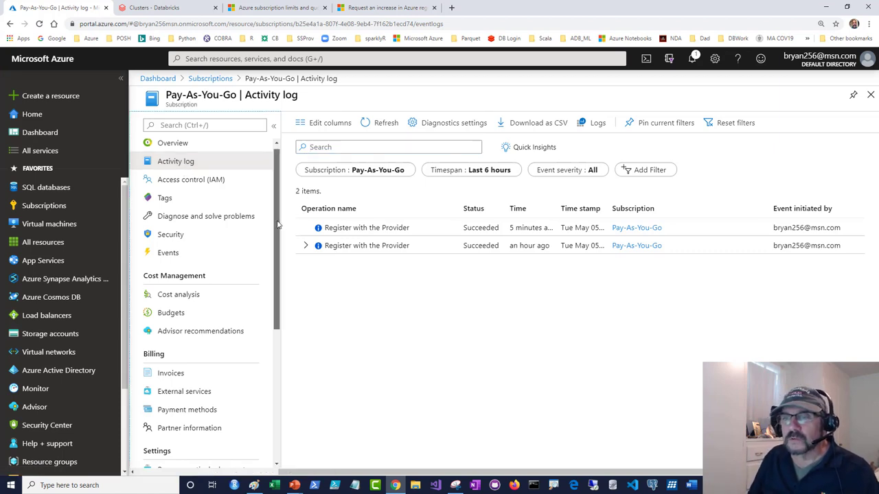
pyautogui.scroll(-3)
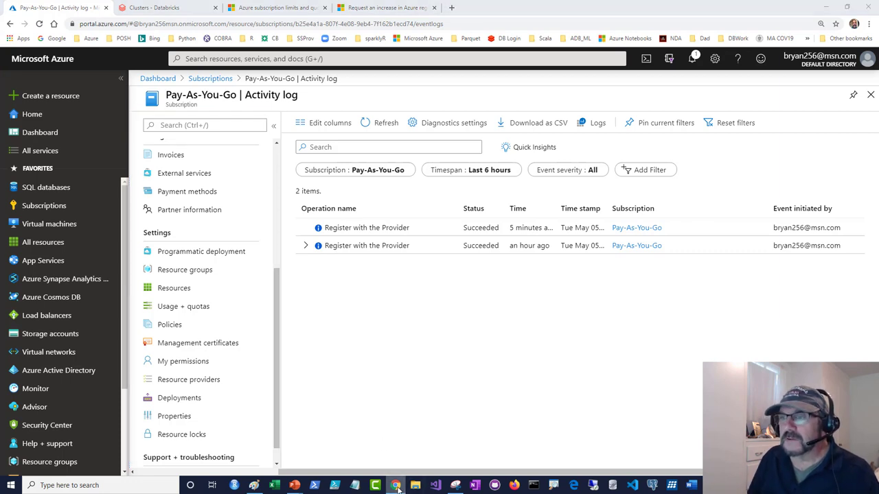
pyautogui.click(395, 486)
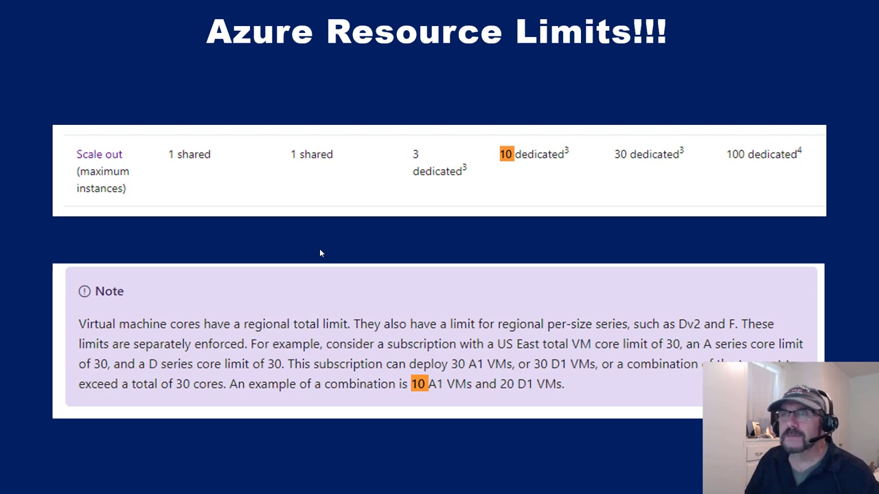
# Step: Advance the slideshow past the trainer warnings to the Azure Resource Limits activity-log slide
pyautogui.press('Right')
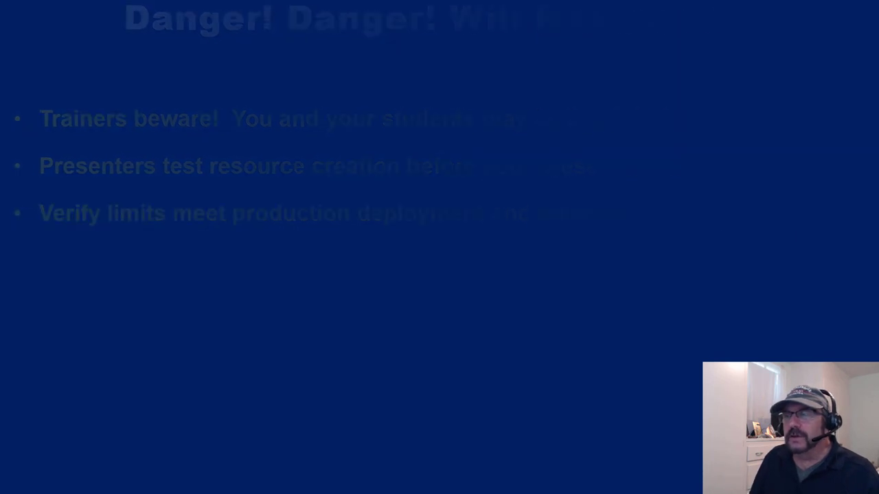
pyautogui.press('right')
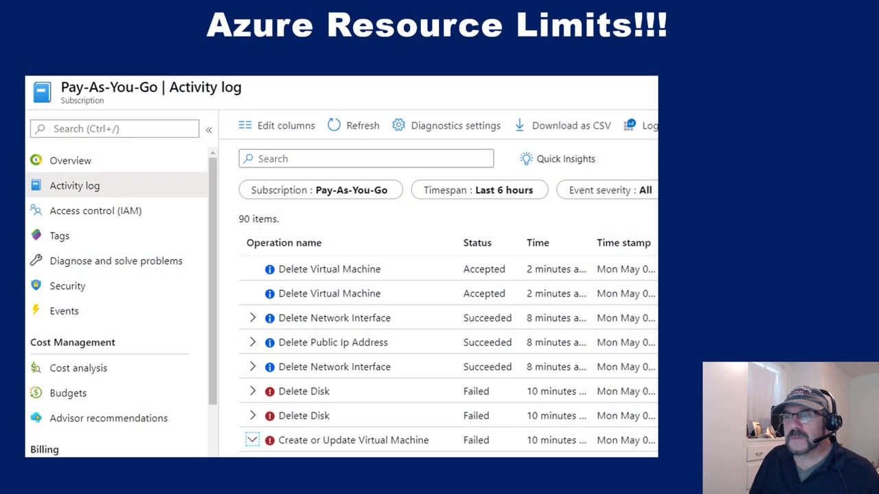